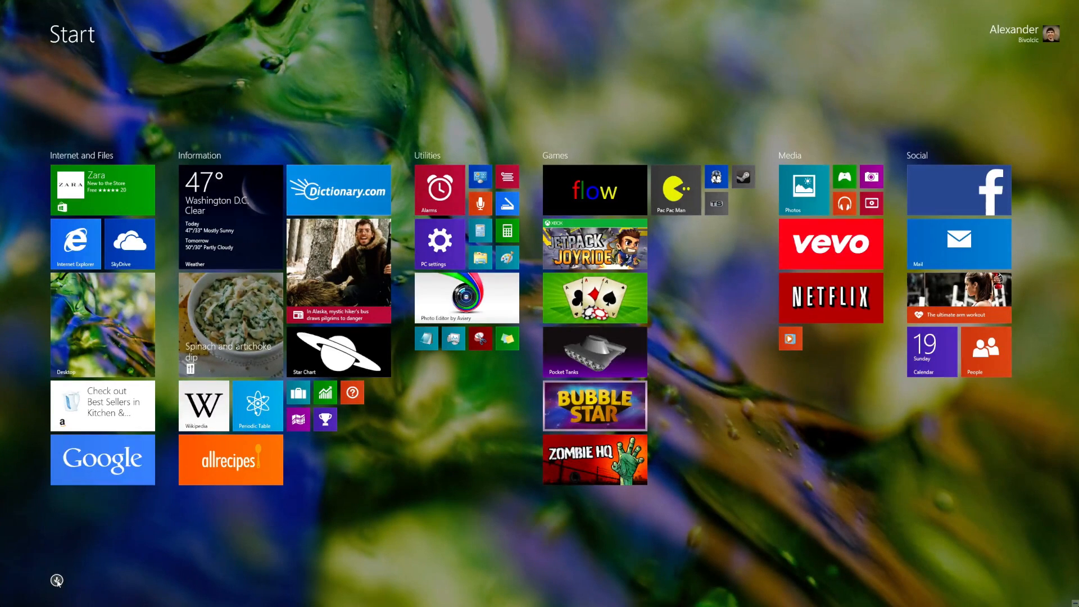
Launch the Alarms app from the Start screen's full list of installed apps.
{"action": "left_click", "coordinate": [56, 580]}
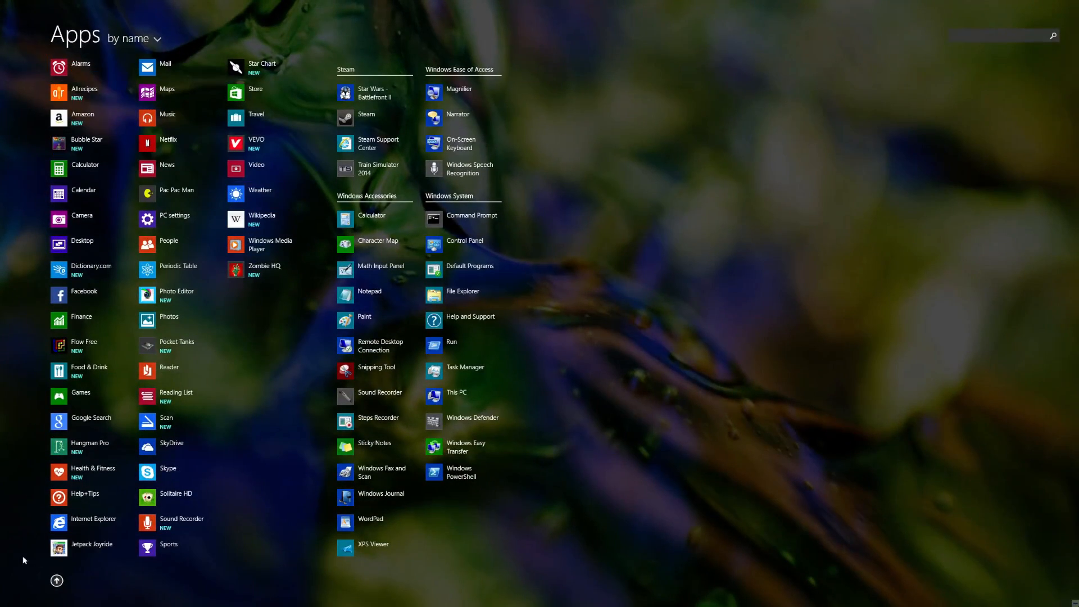
{"action": "left_click", "coordinate": [81, 64]}
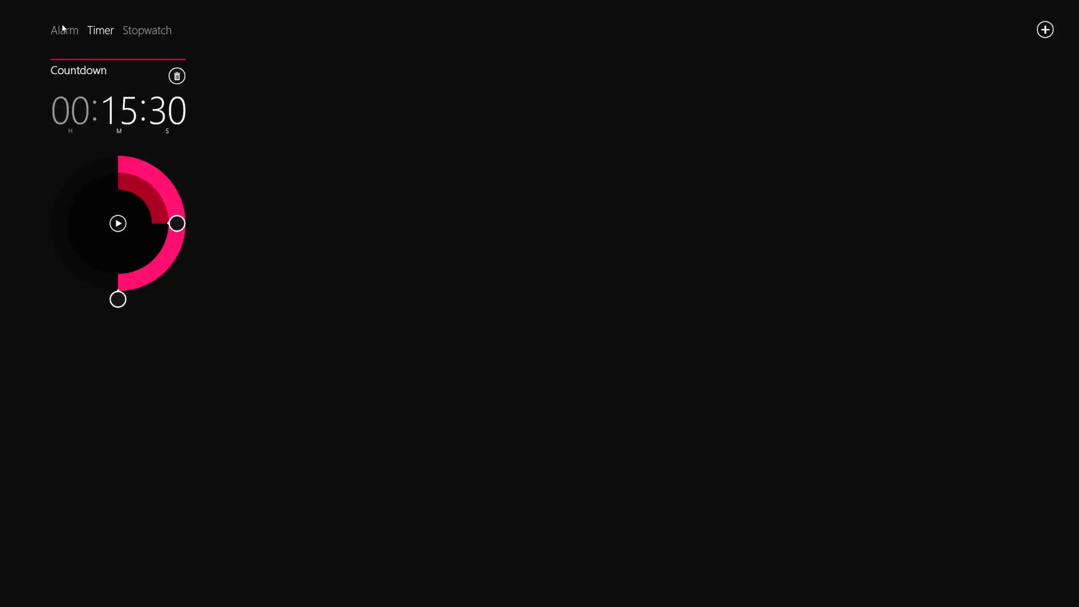
Show the alarm list and toggle the 7:15 AM Good morning alarm on, then off.
{"action": "left_click", "coordinate": [64, 30]}
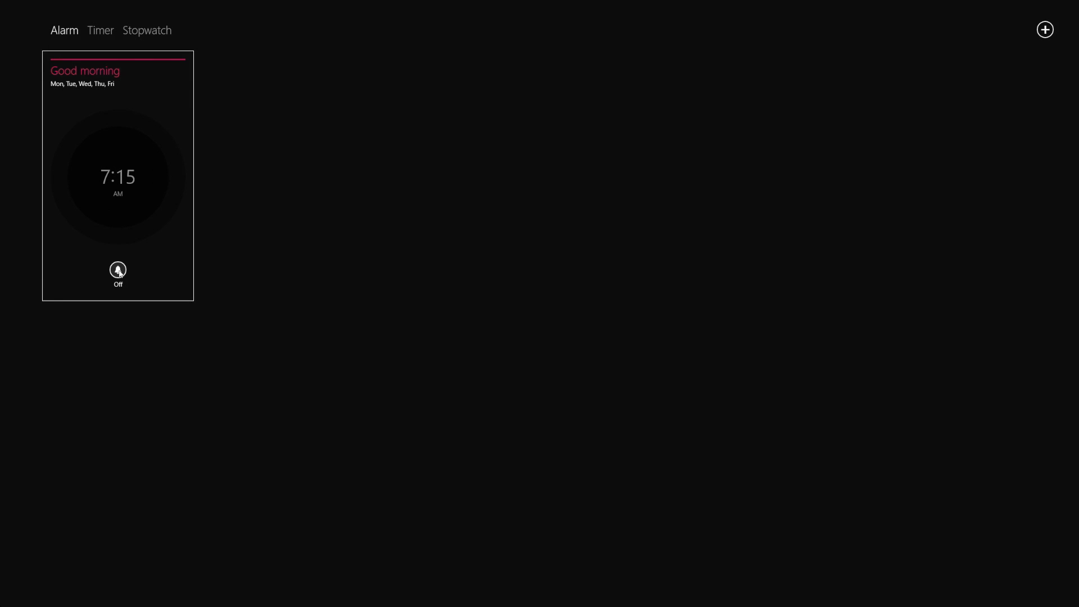
{"action": "left_click", "coordinate": [117, 269]}
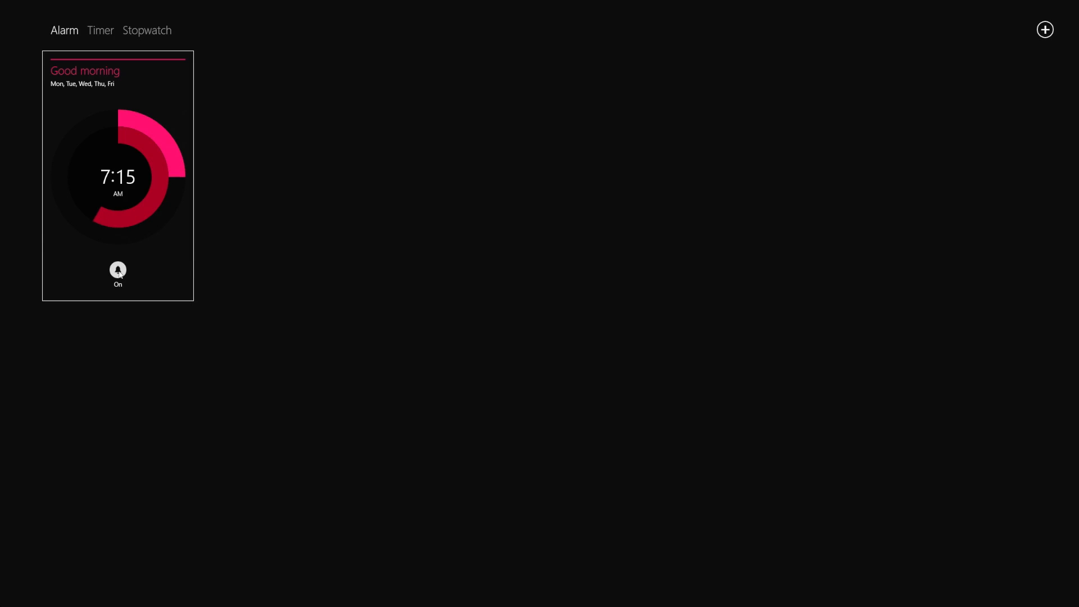
{"action": "left_click", "coordinate": [118, 269]}
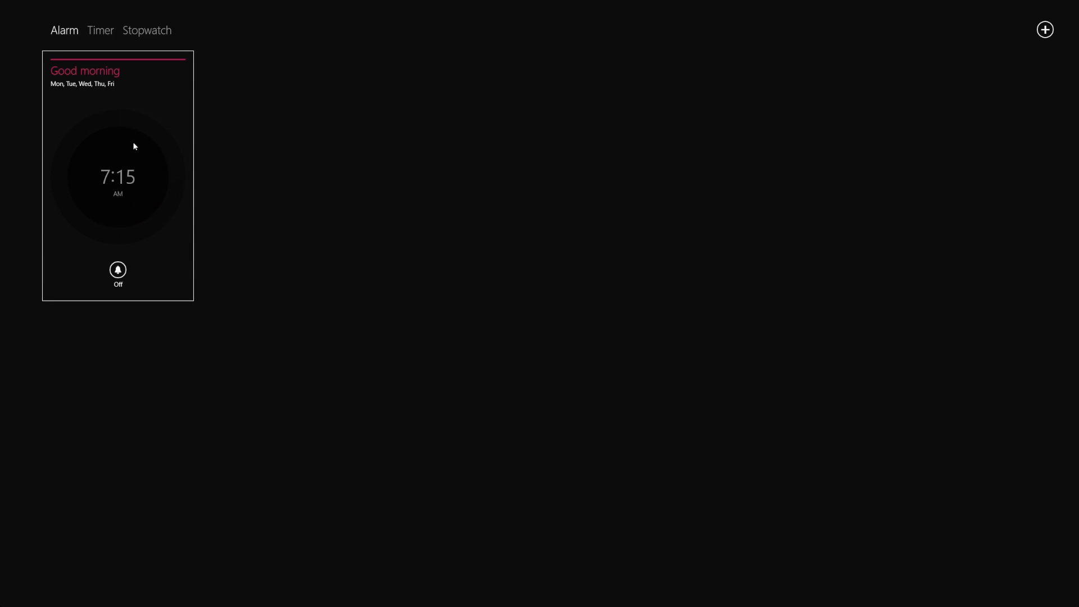
Open the Good morning alarm and rename it to 'Wake Up!'.
{"action": "left_click", "coordinate": [118, 175]}
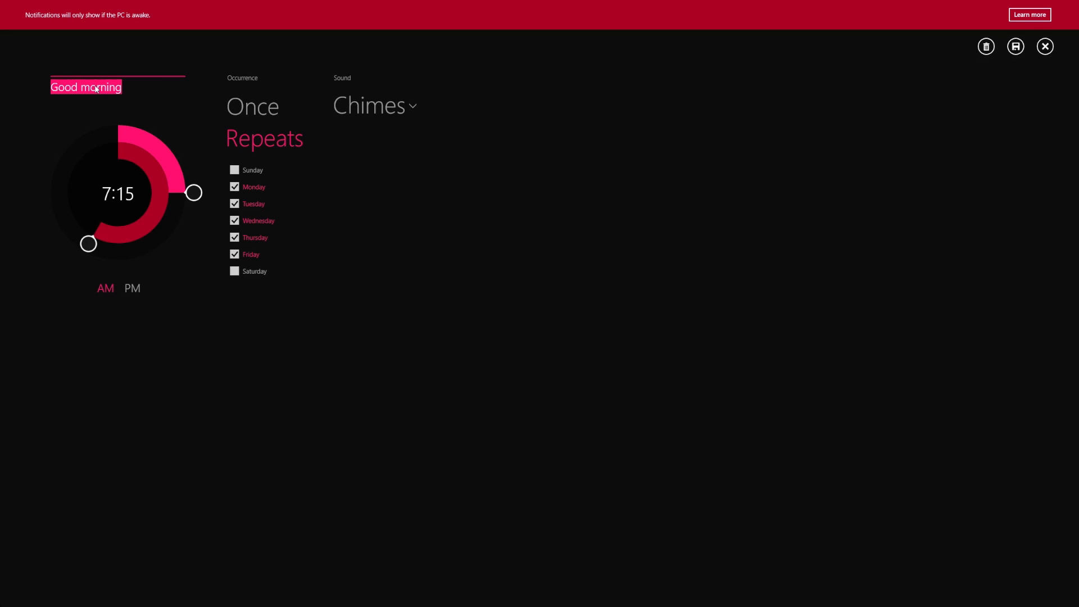
{"action": "type", "text": "Wake"}
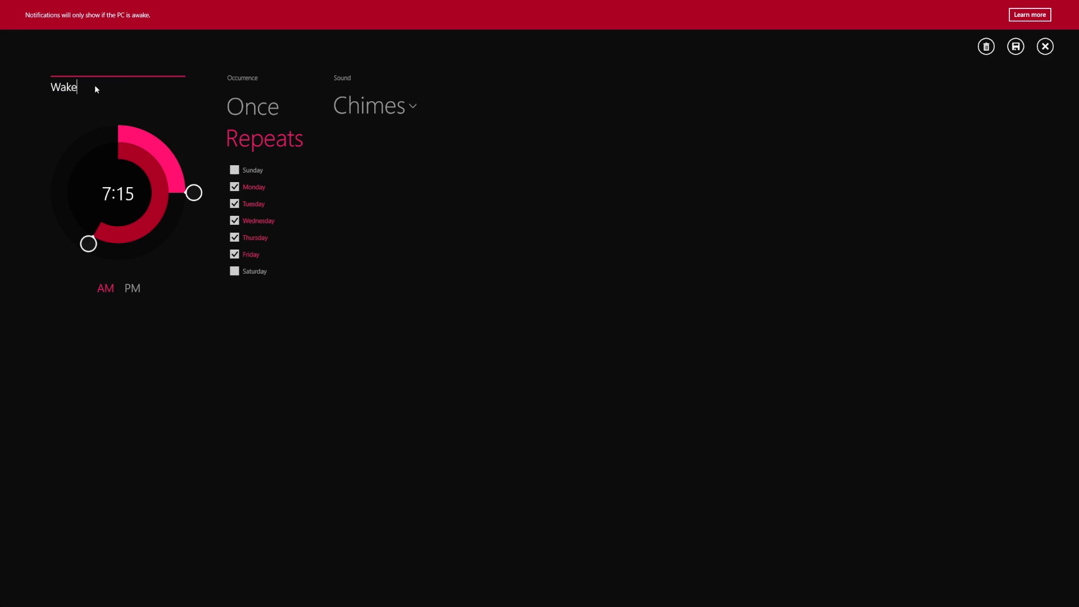
{"action": "type", "text": "Up!"}
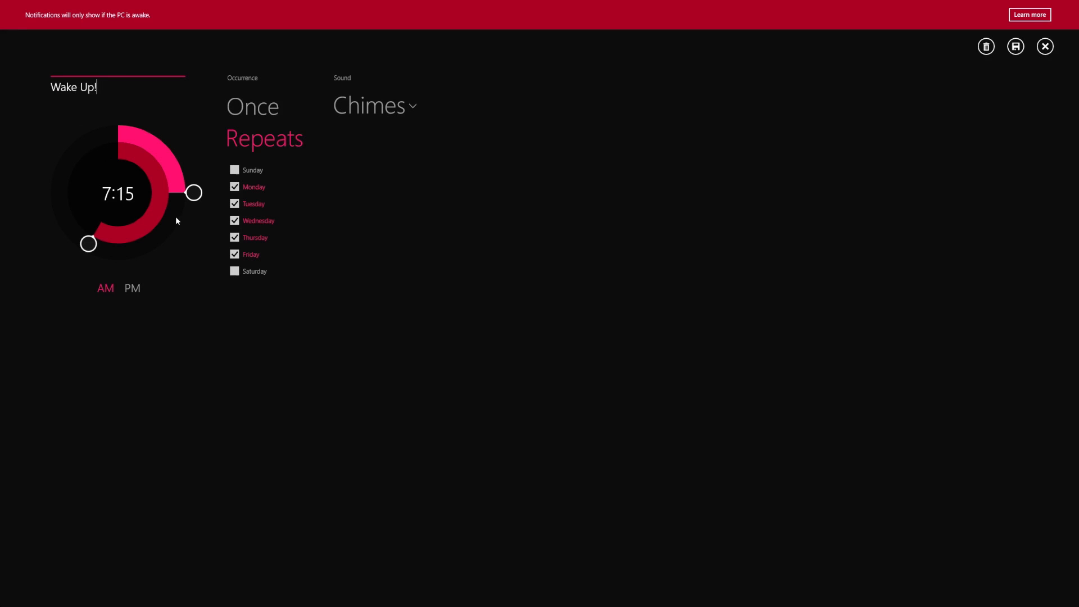
{"action": "mouse_move", "coordinate": [83, 240]}
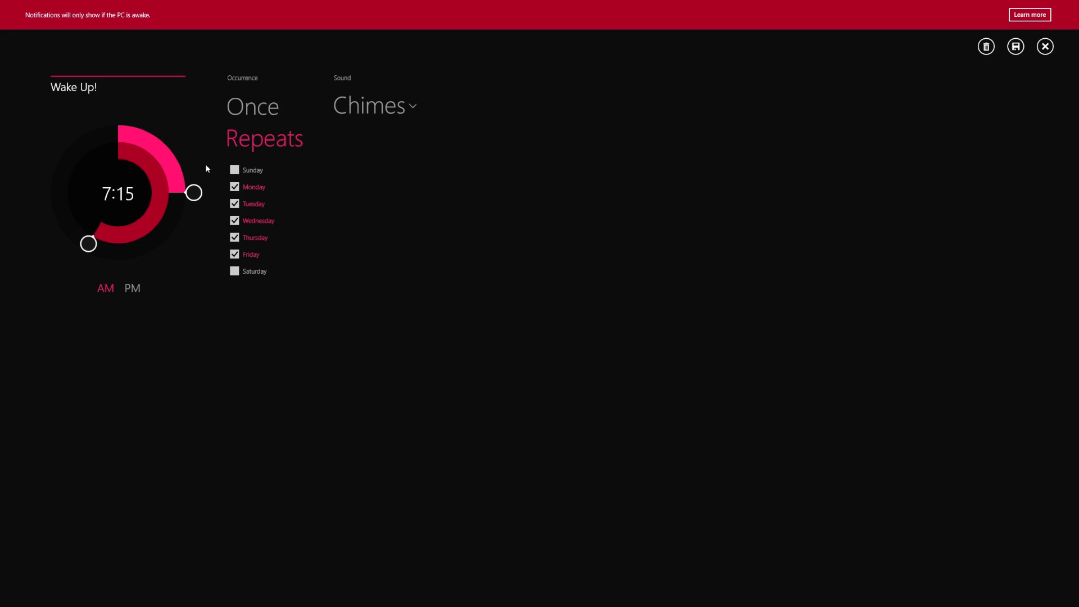
Change the alarm time from 7:15 to 7:00 AM.
{"action": "left_click_drag", "start_coordinate": [193, 192], "coordinate": [159, 255]}
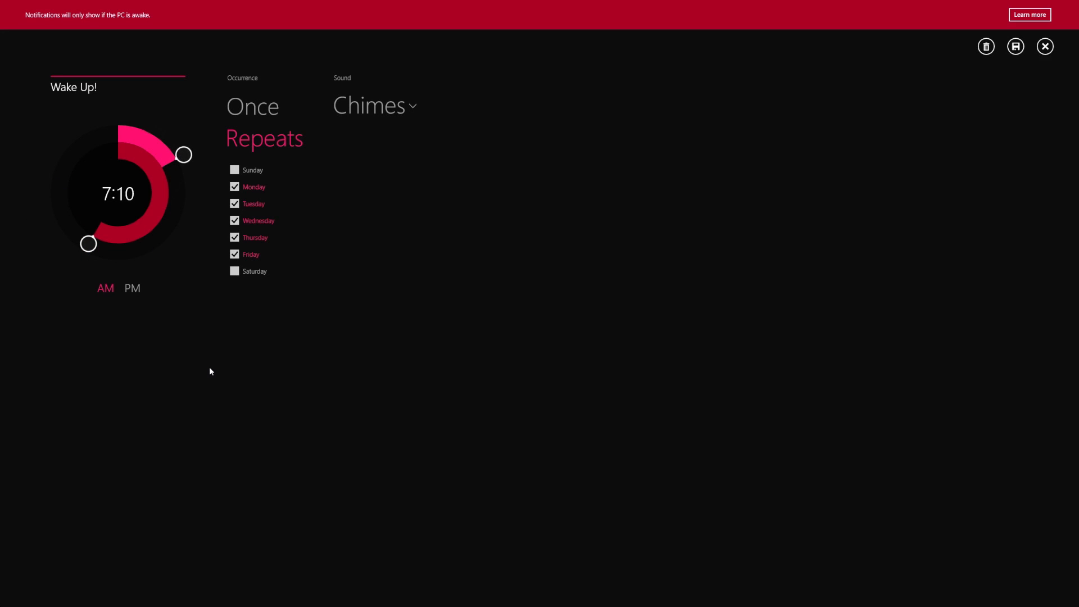
{"action": "left_click", "coordinate": [131, 288]}
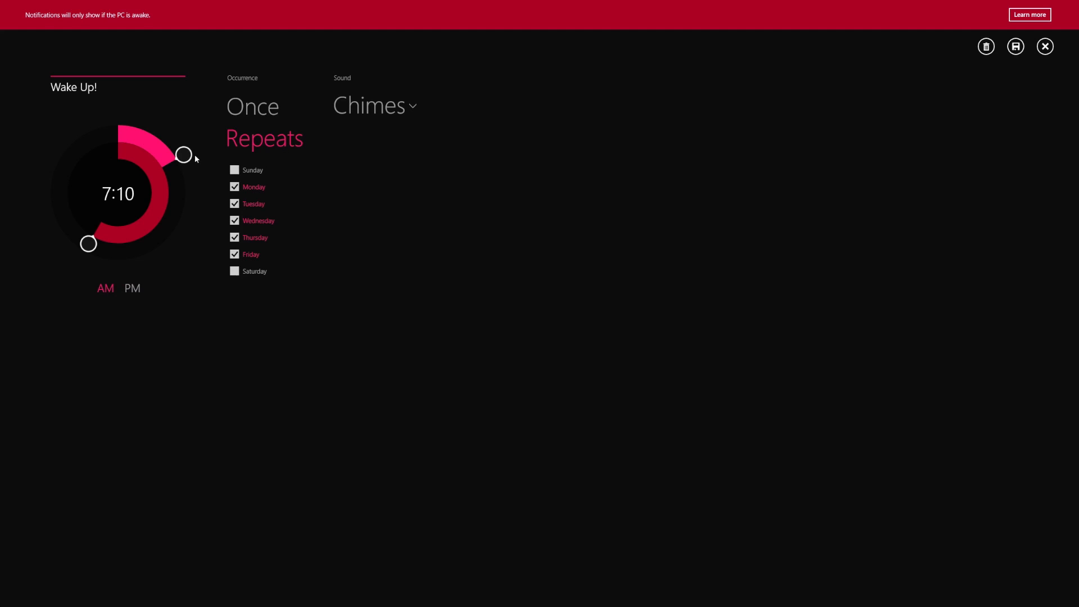
{"action": "left_click_drag", "start_coordinate": [184, 155], "coordinate": [117, 116]}
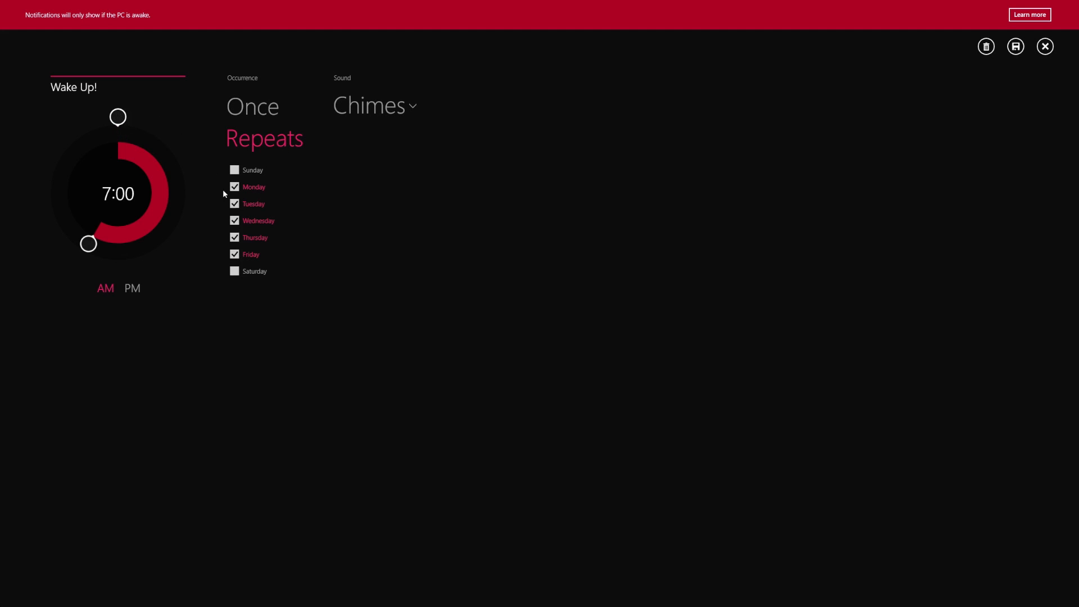
{"action": "mouse_move", "coordinate": [248, 103]}
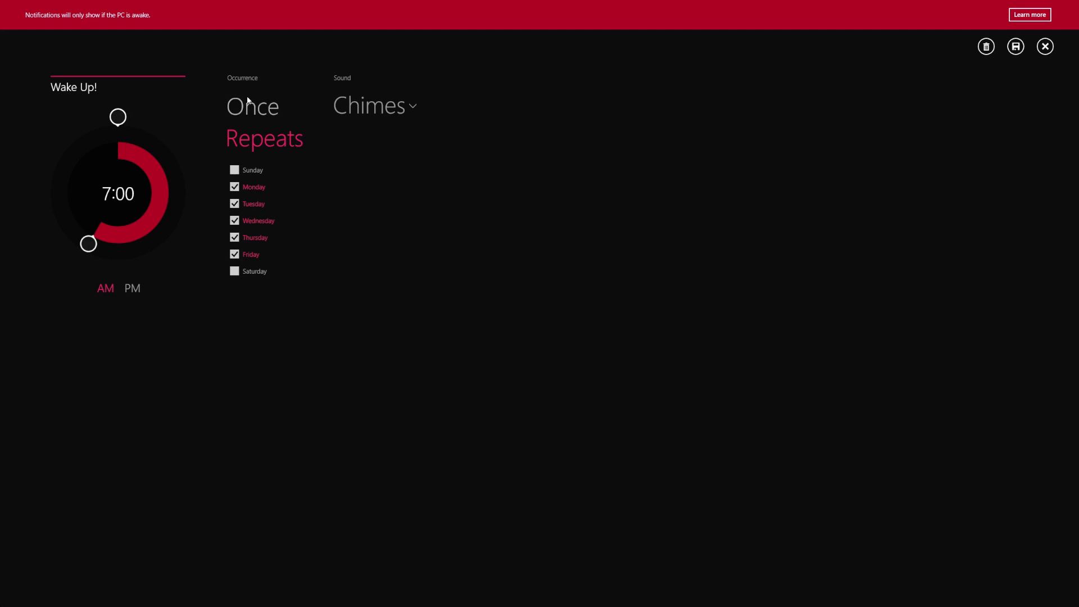
{"action": "mouse_move", "coordinate": [310, 148]}
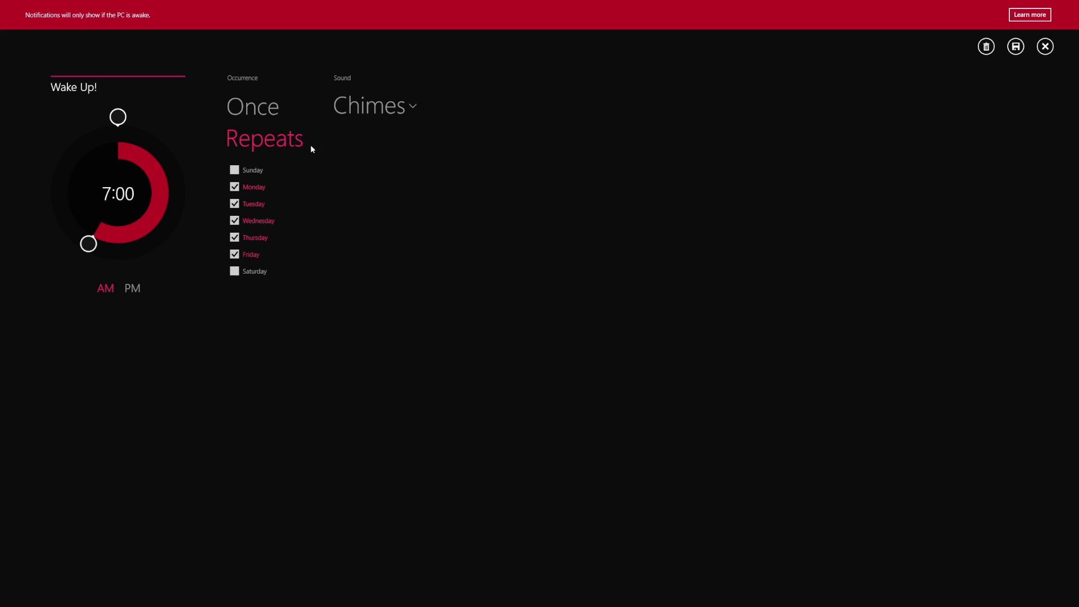
{"action": "mouse_move", "coordinate": [829, 106]}
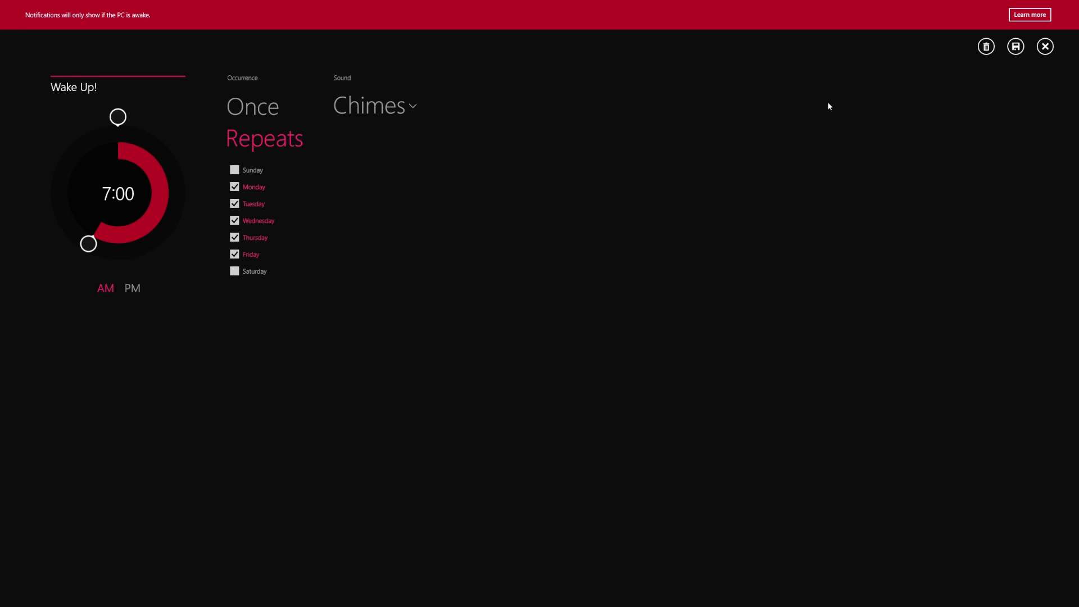
Save the Wake Up! 7:00 AM weekday alarm and switch it off.
{"action": "left_click", "coordinate": [374, 105]}
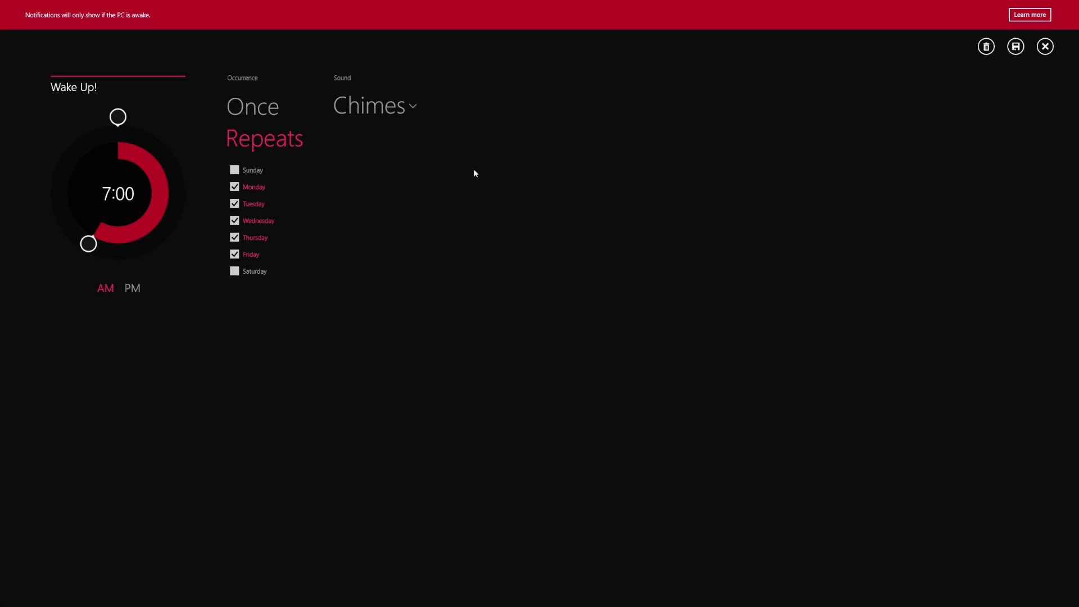
{"action": "mouse_move", "coordinate": [1003, 87]}
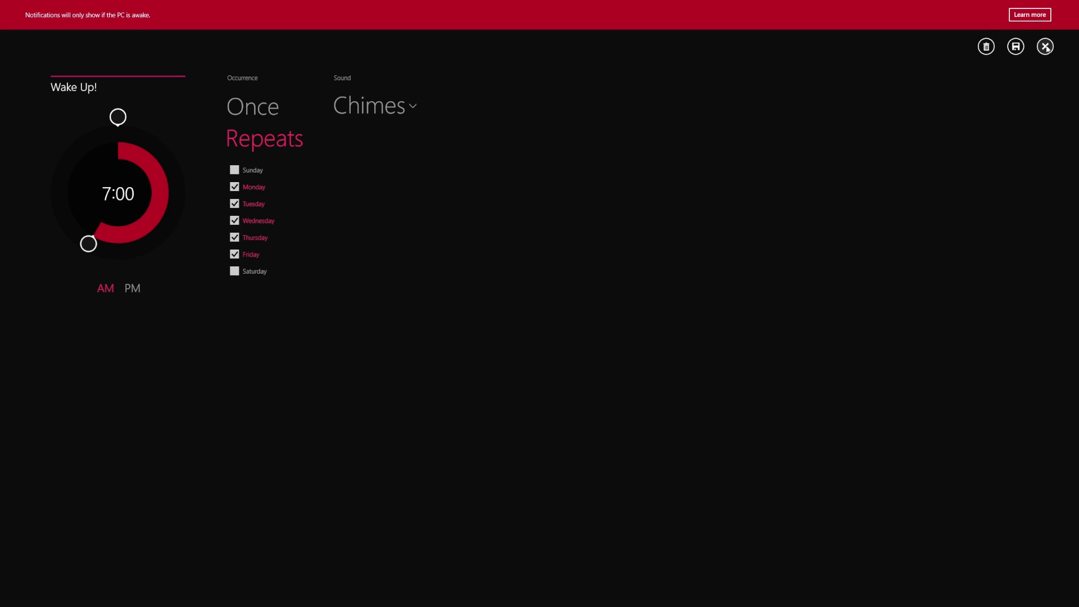
{"action": "mouse_move", "coordinate": [985, 46]}
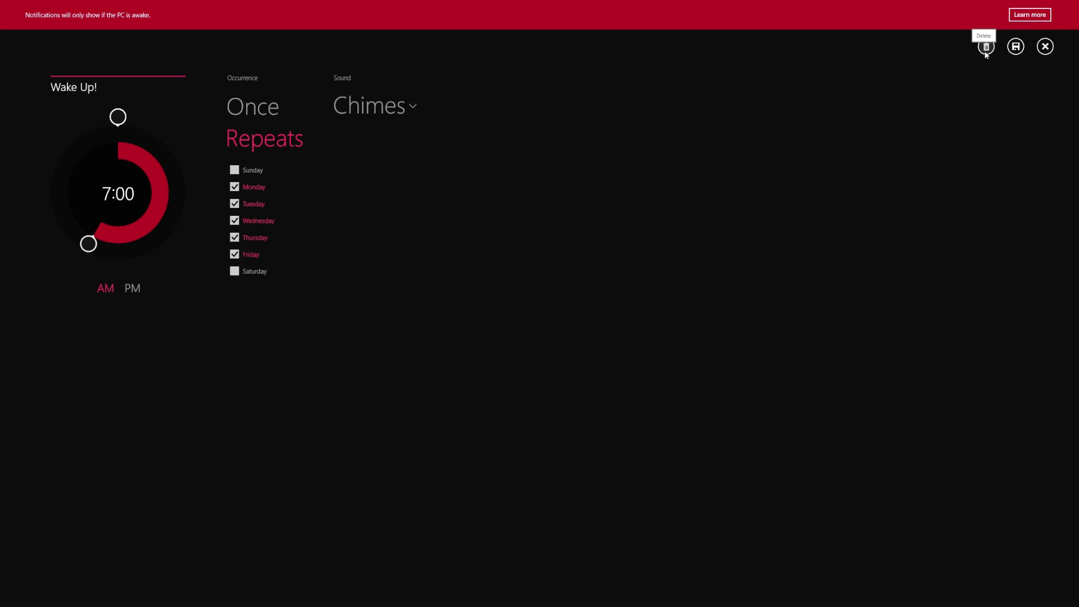
{"action": "left_click", "coordinate": [985, 46]}
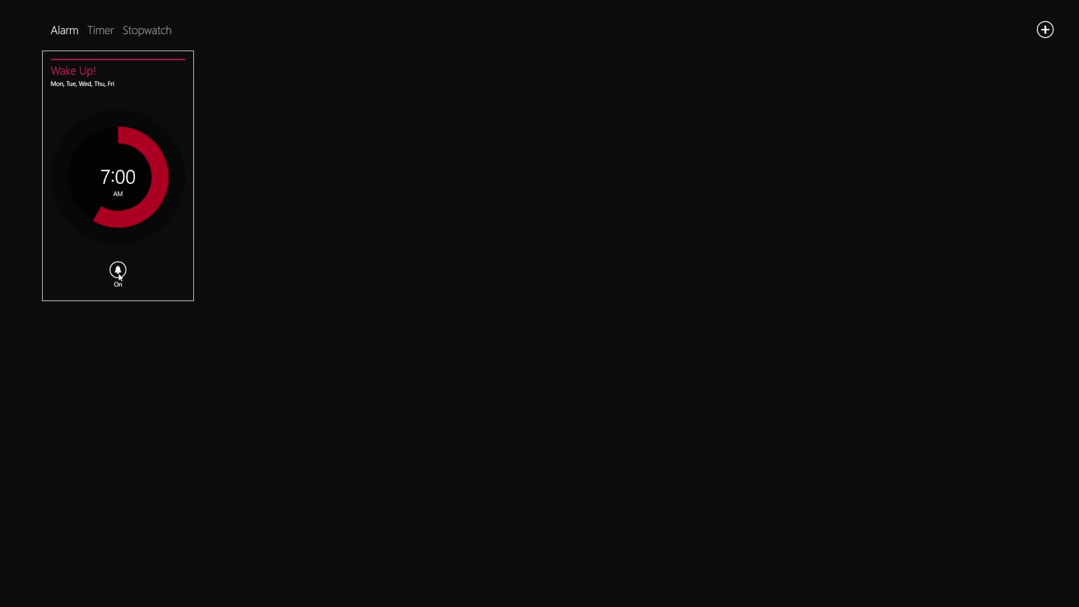
{"action": "left_click", "coordinate": [117, 269]}
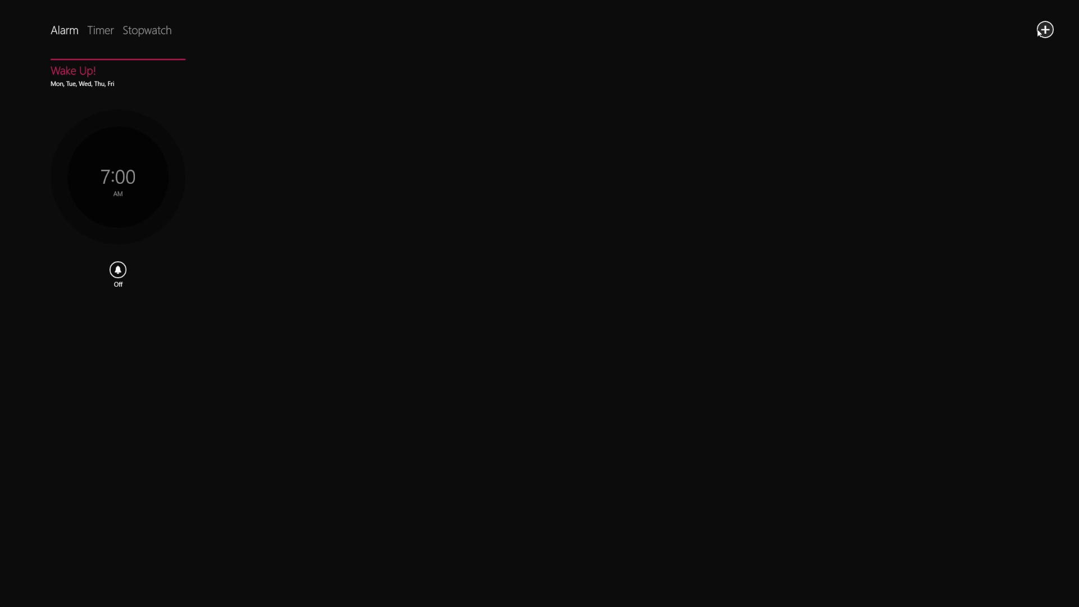
Create a new one-time alarm set to 11:38 PM.
{"action": "left_click", "coordinate": [1045, 29]}
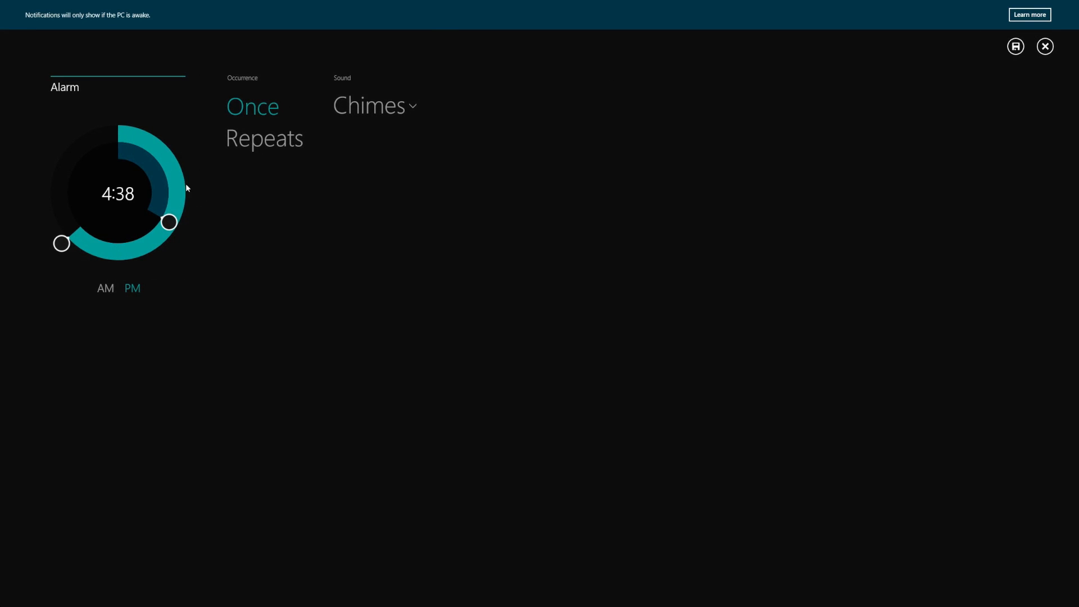
{"action": "mouse_move", "coordinate": [169, 222]}
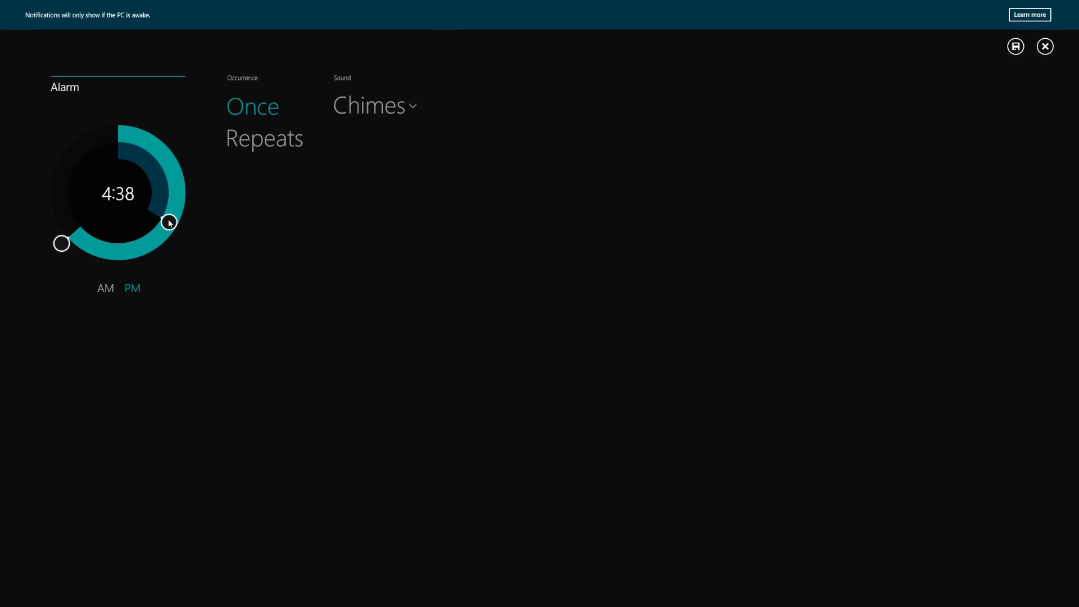
{"action": "mouse_move", "coordinate": [103, 297]}
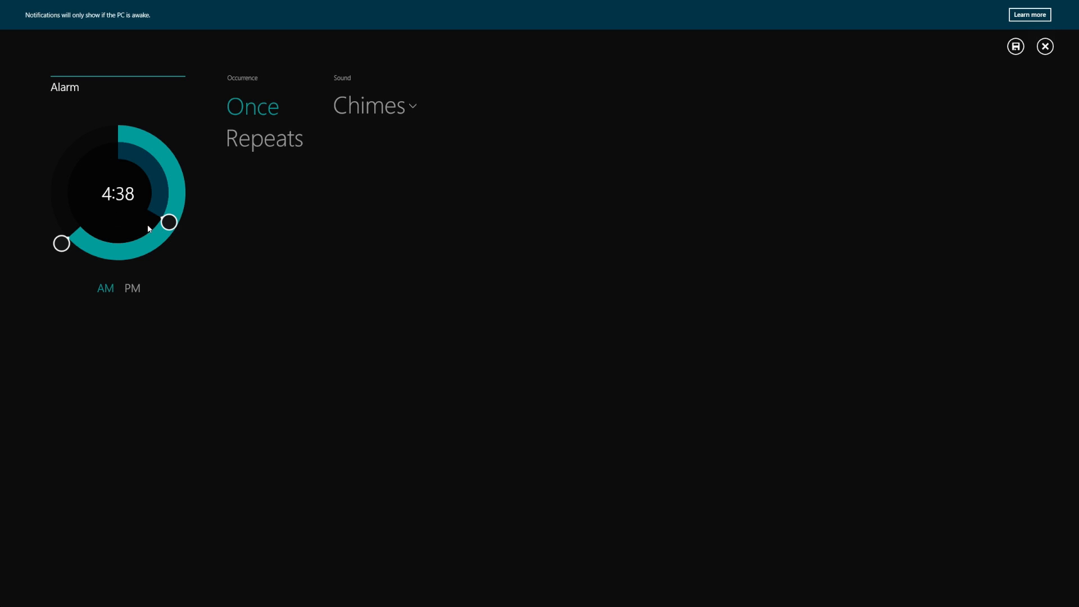
{"action": "left_click_drag", "start_coordinate": [168, 222], "coordinate": [88, 141]}
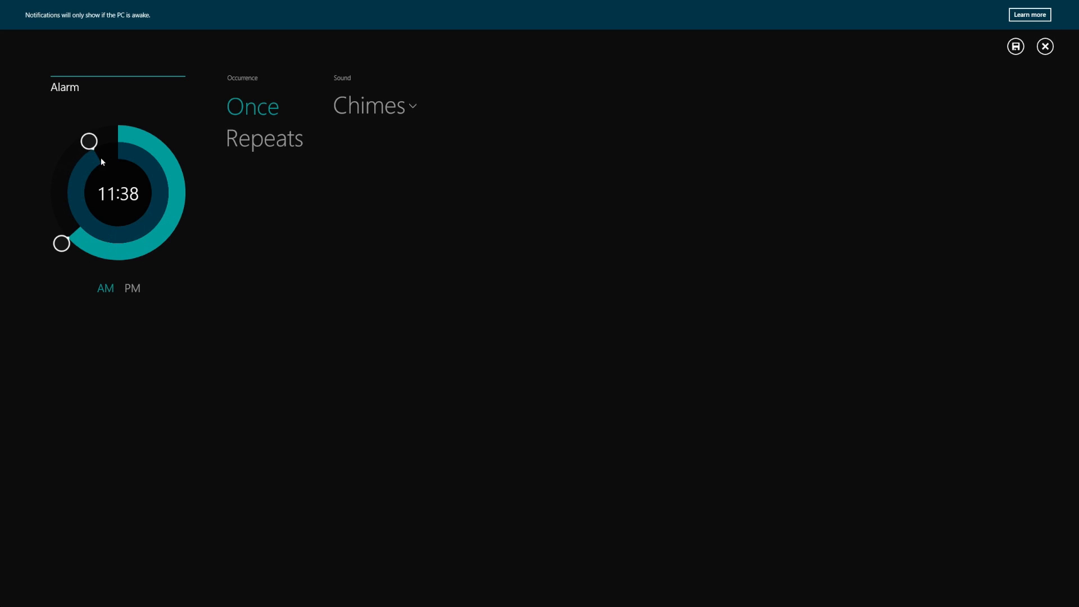
{"action": "left_click", "coordinate": [132, 288]}
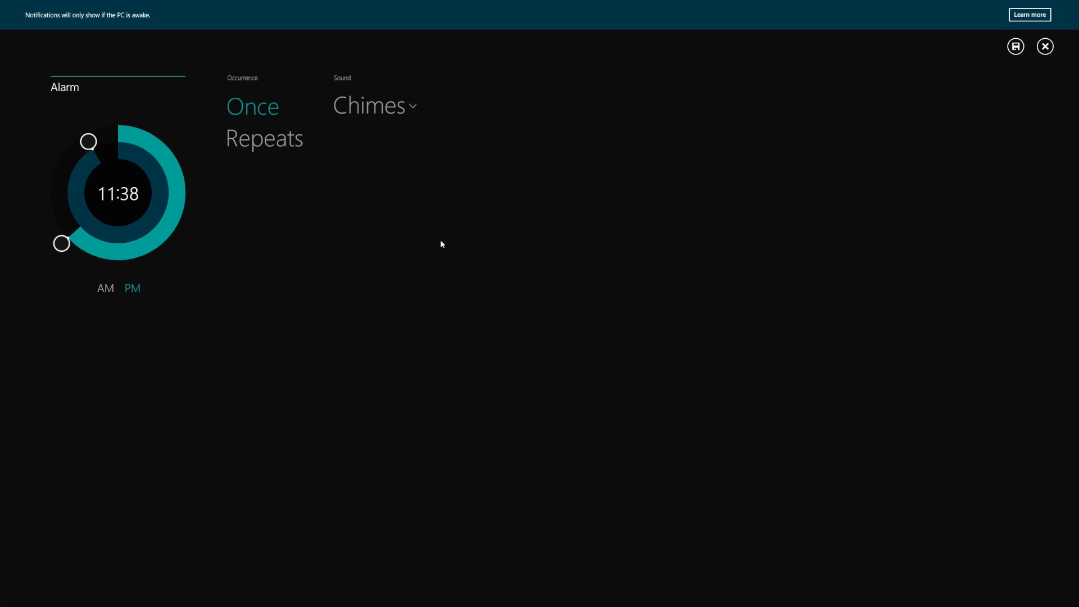
{"action": "left_click", "coordinate": [1045, 46]}
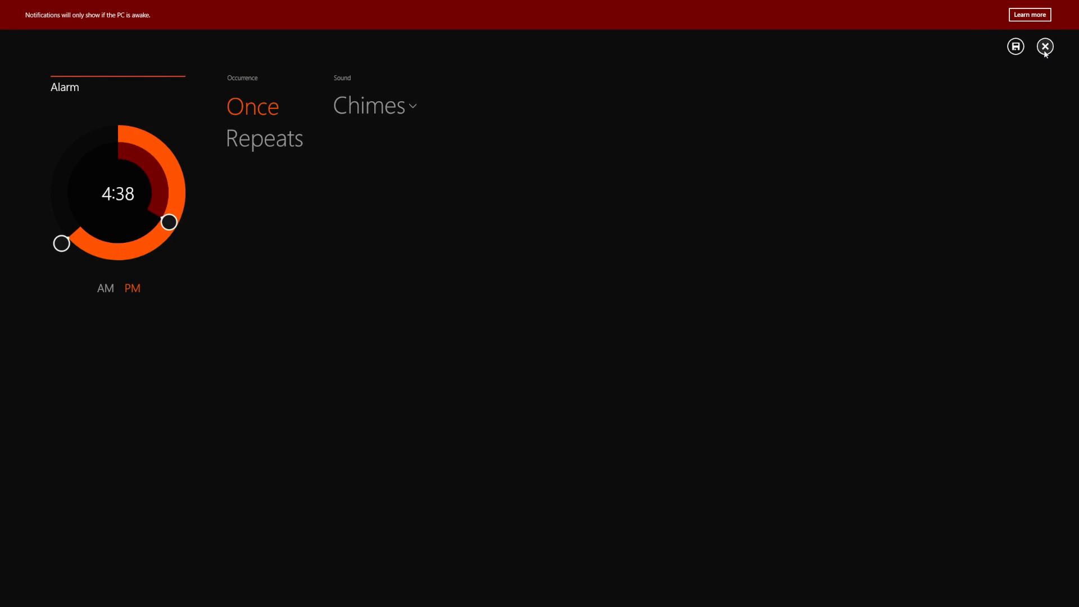
Discard the 11:38 PM alarm, returning to the list with only Wake Up!
{"action": "left_click", "coordinate": [1014, 47]}
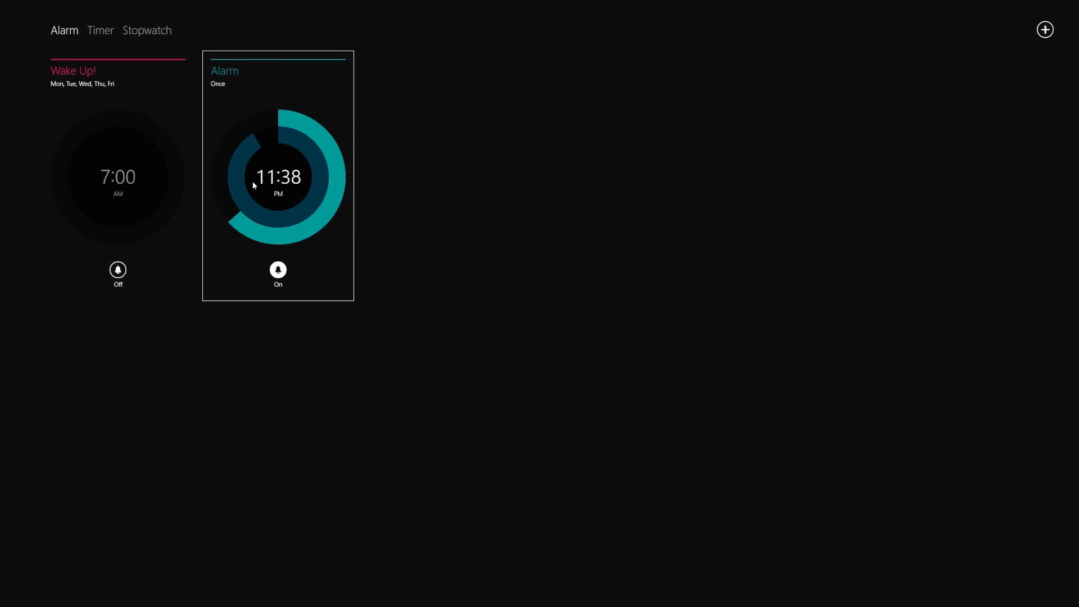
{"action": "left_click", "coordinate": [278, 176]}
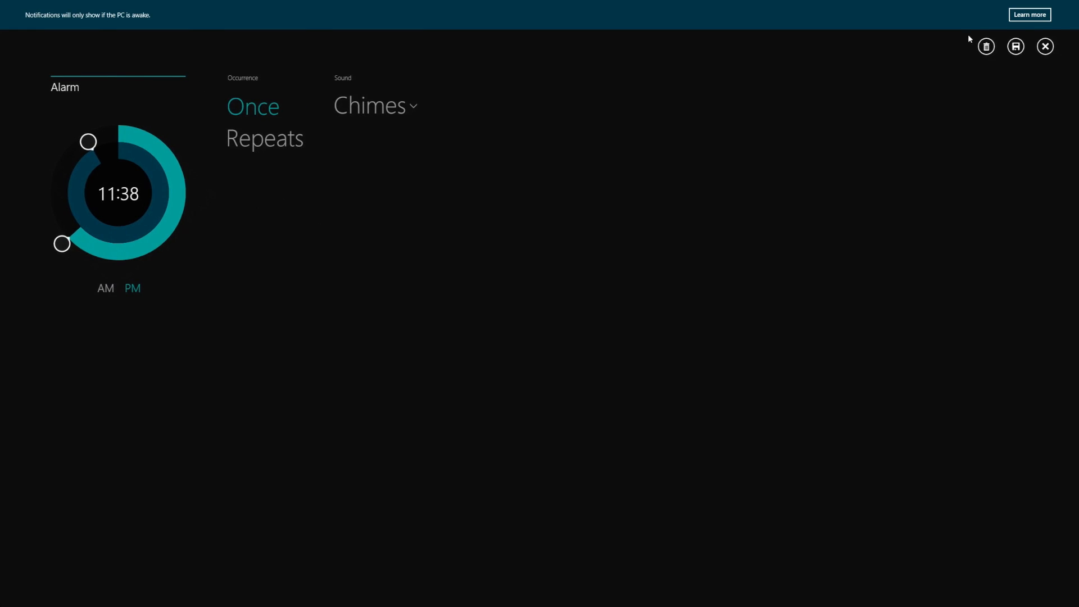
{"action": "left_click", "coordinate": [1045, 46]}
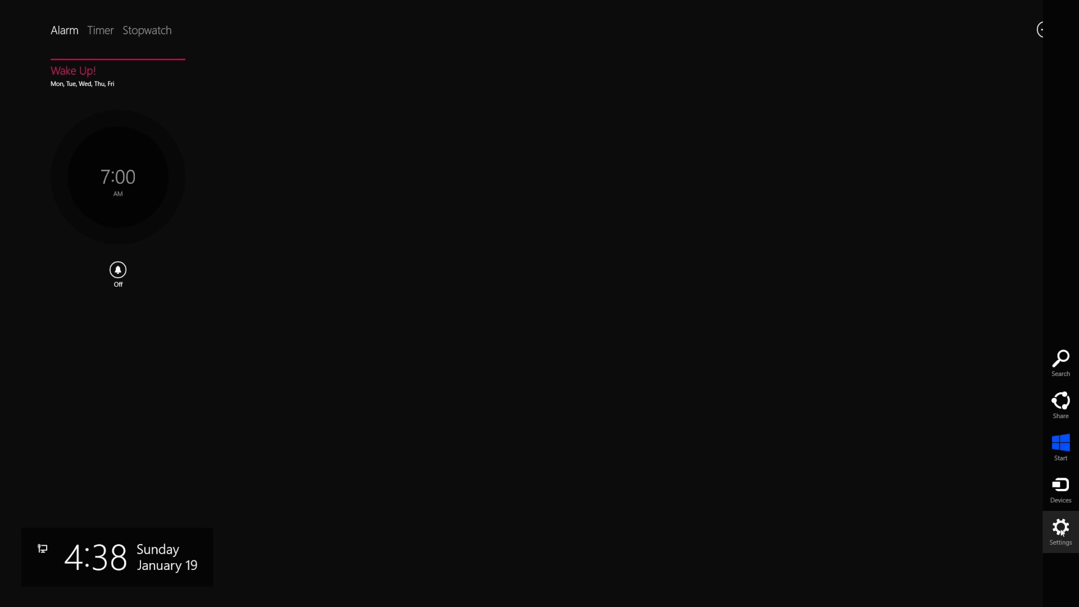
{"action": "left_click", "coordinate": [1059, 530]}
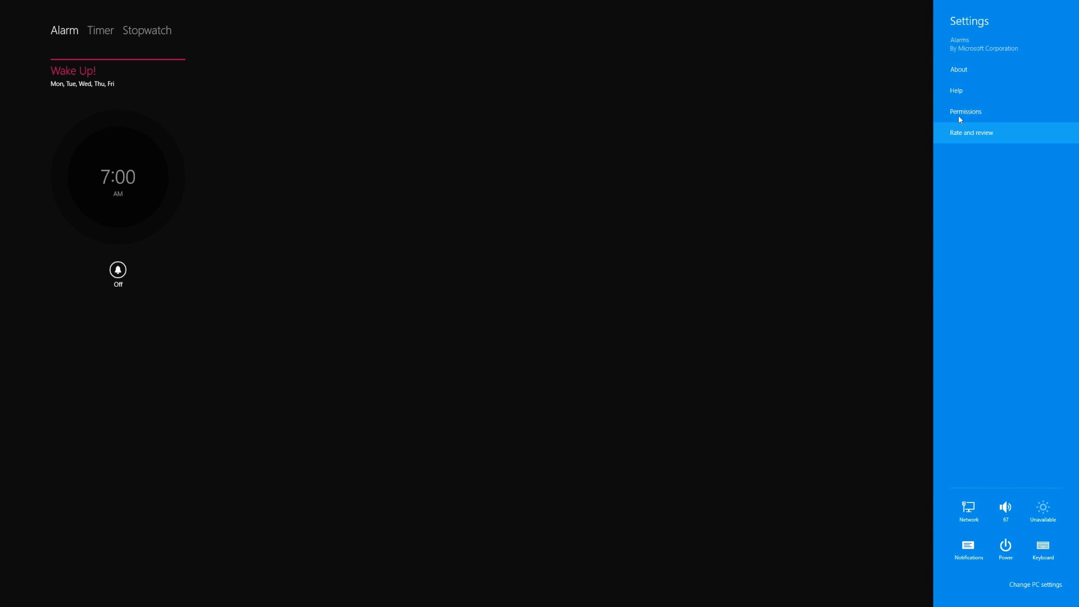
{"action": "mouse_move", "coordinate": [965, 111]}
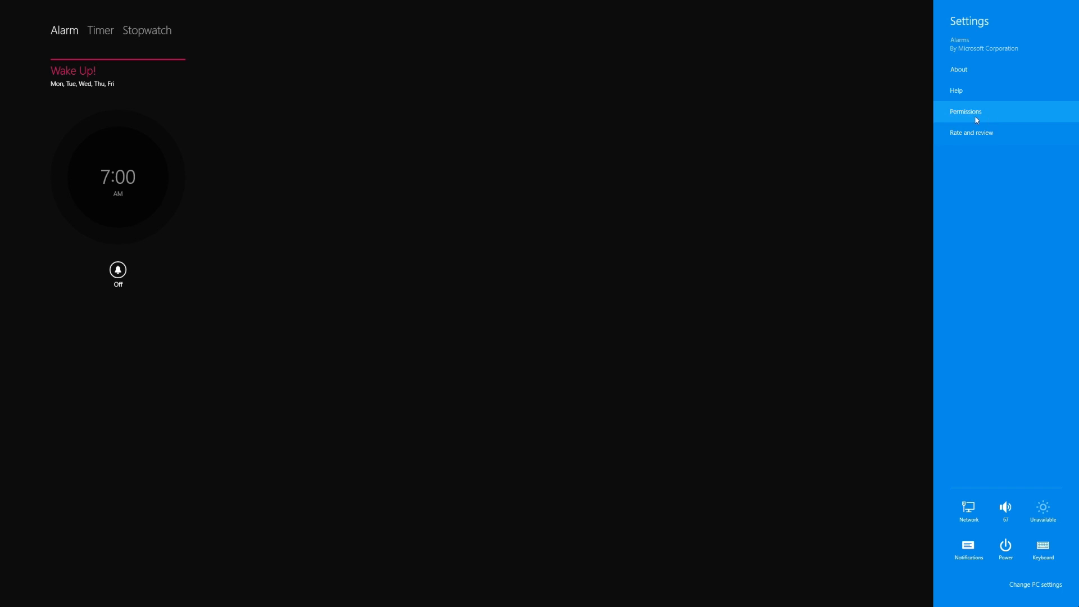
{"action": "mouse_move", "coordinate": [477, 304]}
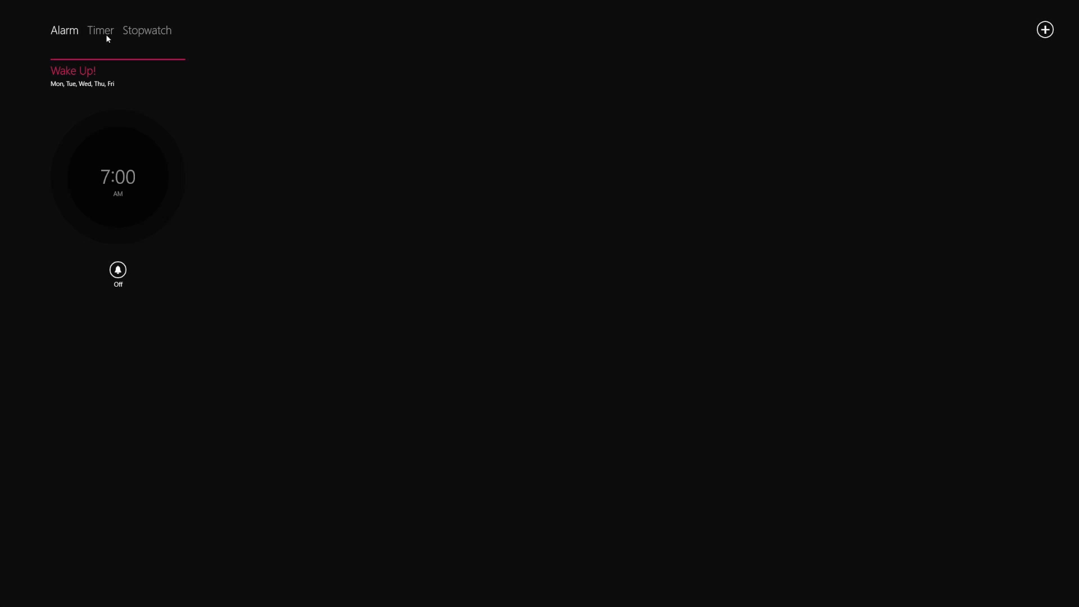
On the Timer tab, rename Countdown to 'Take 1' and lengthen it past an hour.
{"action": "left_click", "coordinate": [100, 30]}
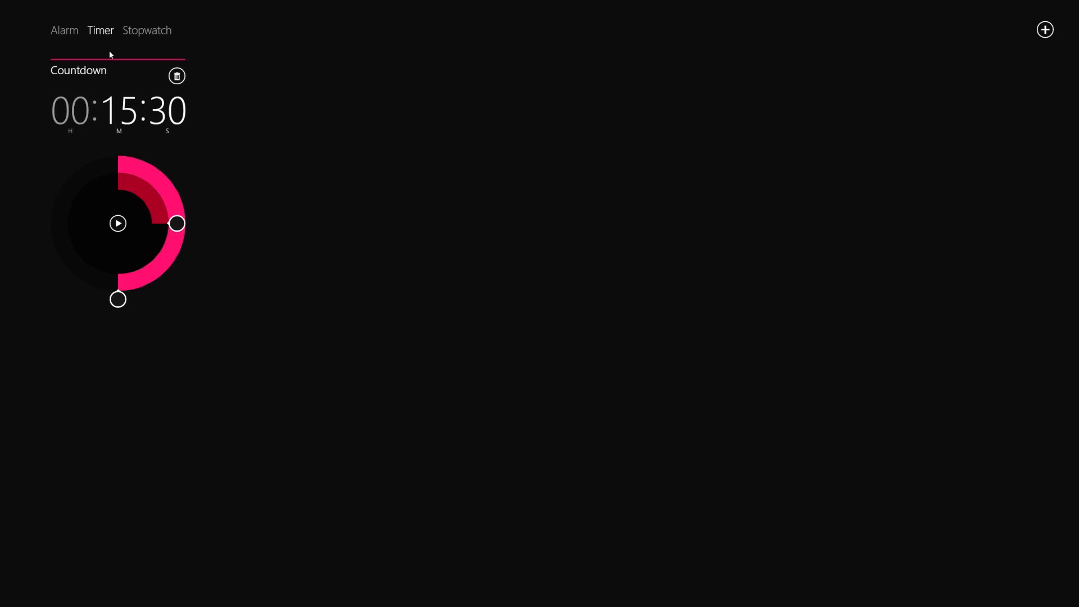
{"action": "double_click", "coordinate": [79, 70]}
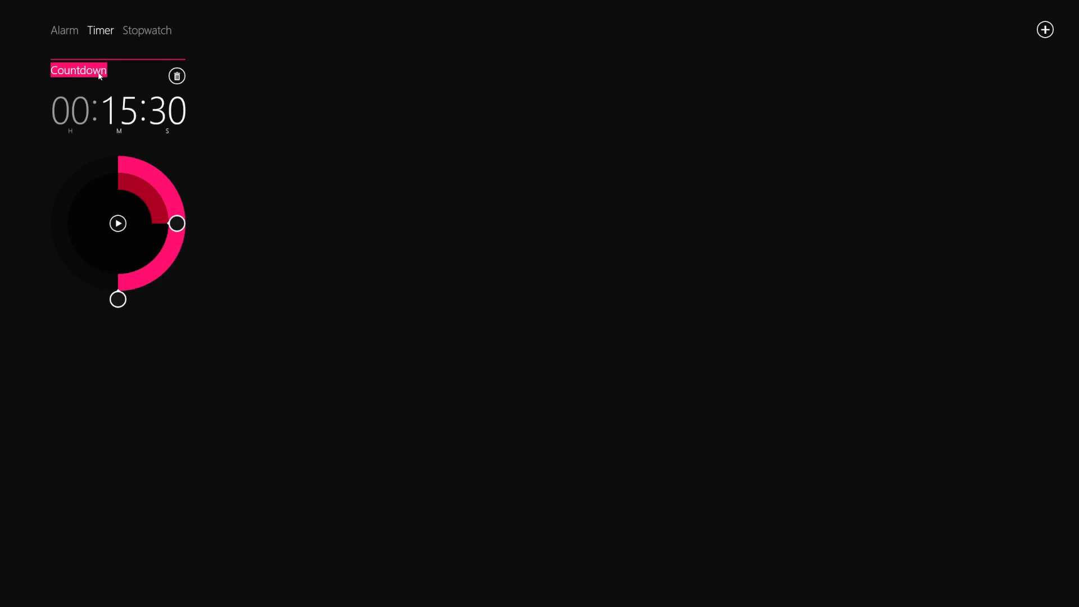
{"action": "type", "text": "Takw"}
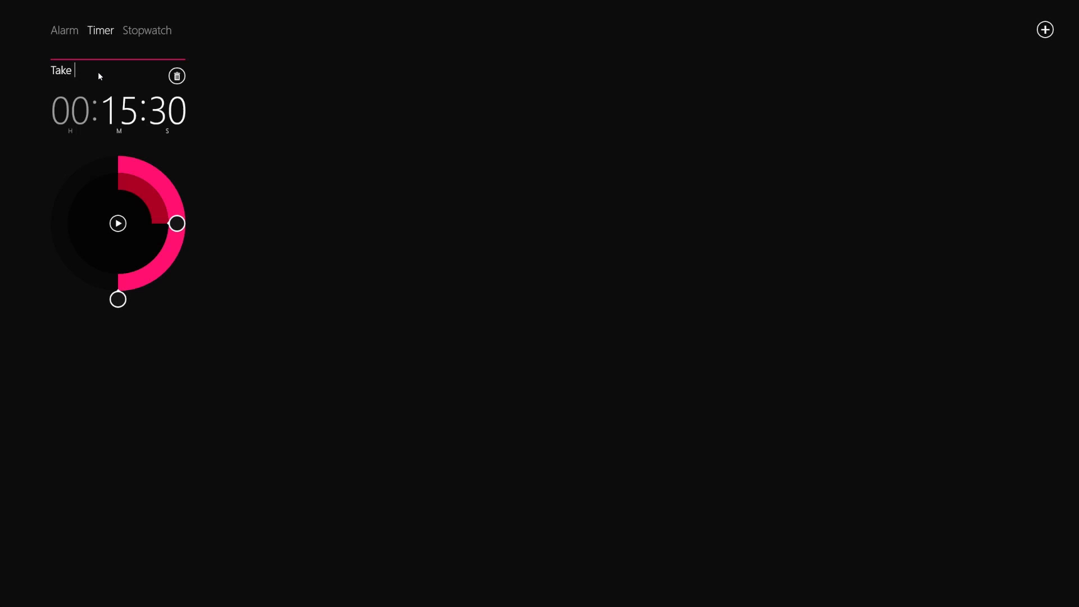
{"action": "type", "text": "1"}
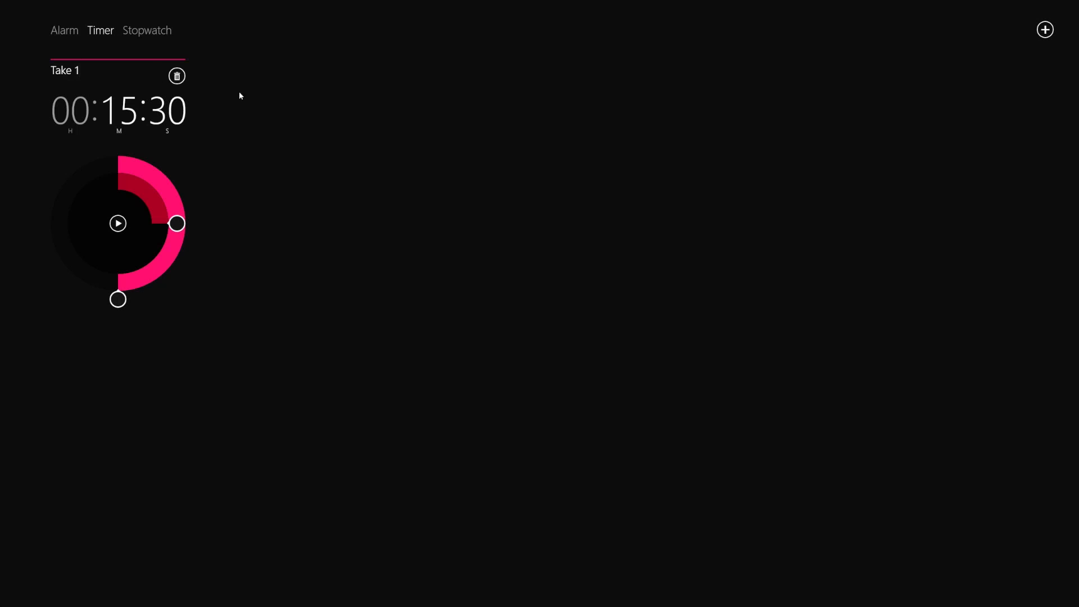
{"action": "mouse_move", "coordinate": [101, 105]}
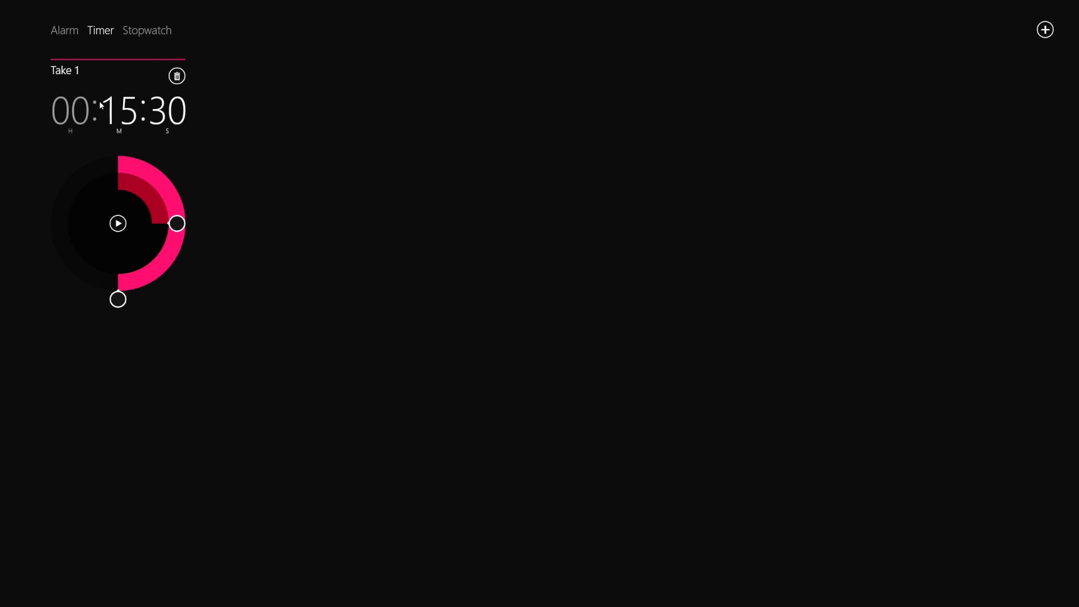
{"action": "mouse_move", "coordinate": [136, 287]}
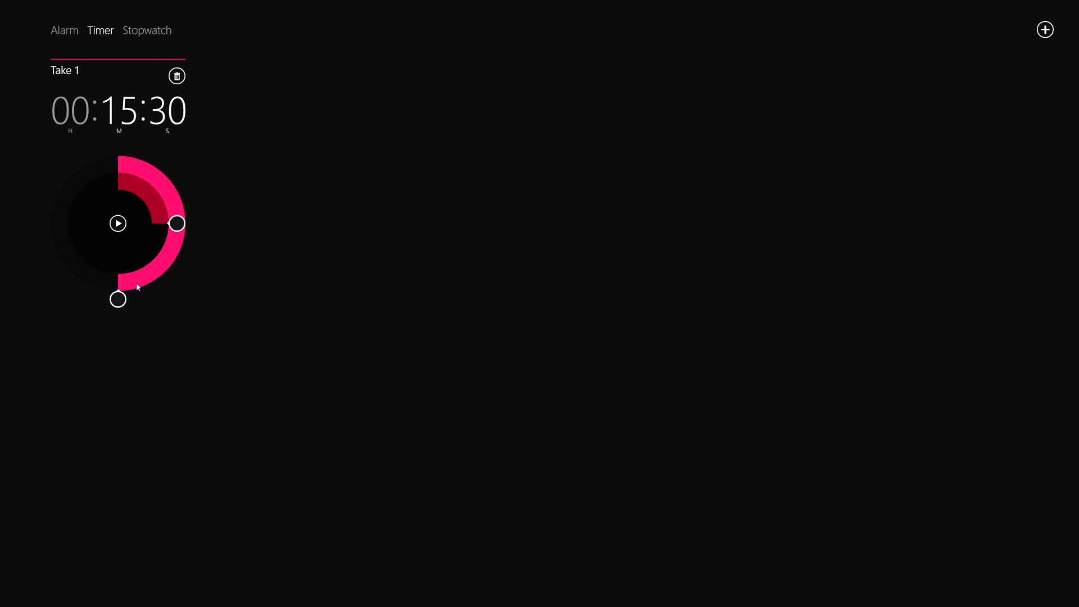
{"action": "mouse_move", "coordinate": [89, 139]}
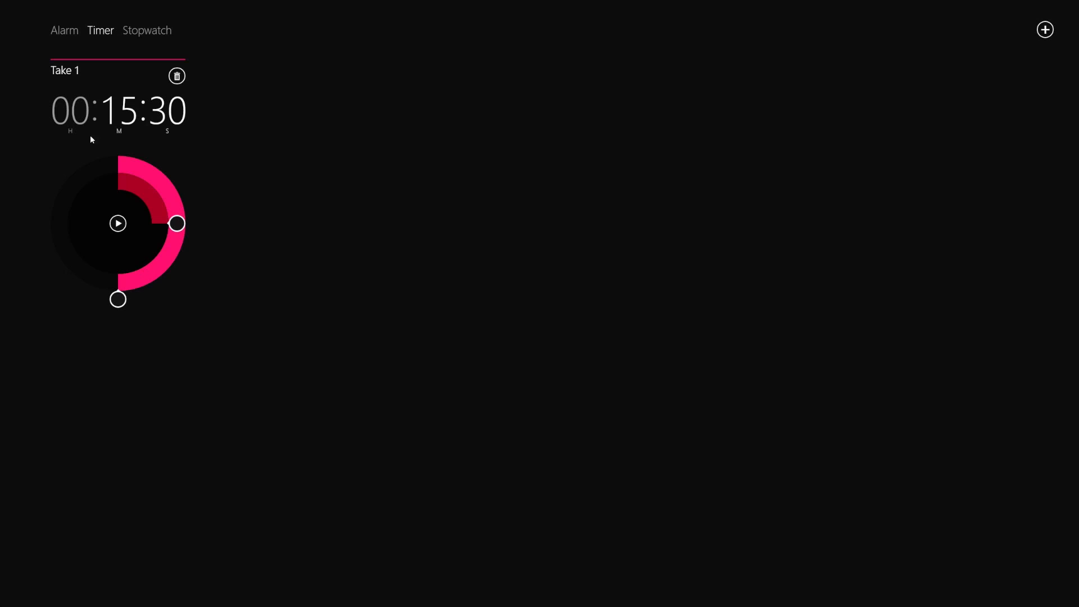
{"action": "left_click_drag", "start_coordinate": [177, 223], "coordinate": [134, 166]}
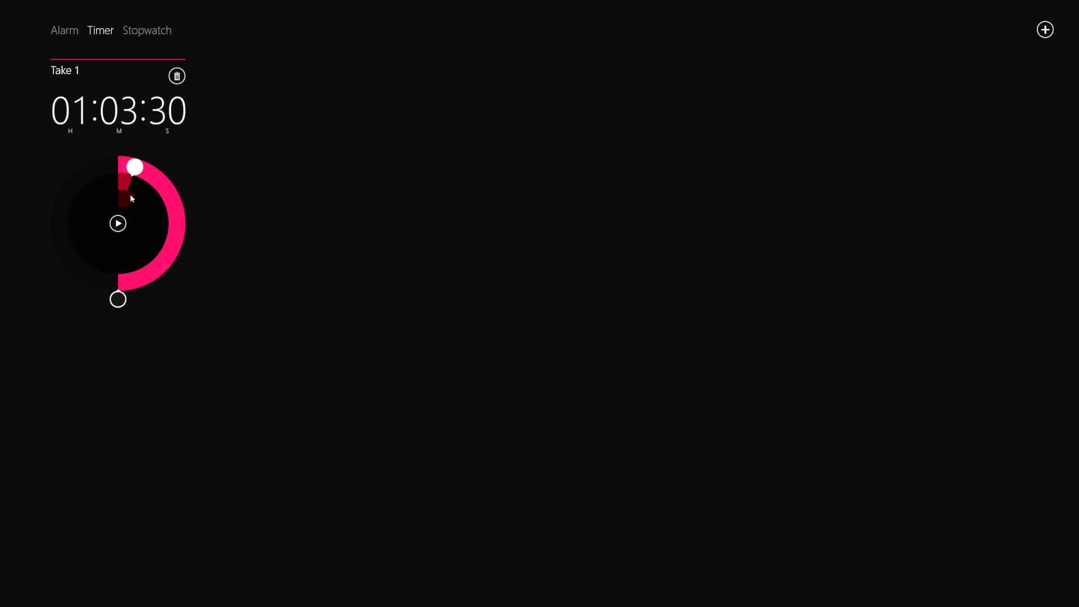
Set the Take 1 timer to 00:30:30, start it briefly, then reset it.
{"action": "left_click_drag", "start_coordinate": [135, 166], "coordinate": [95, 170]}
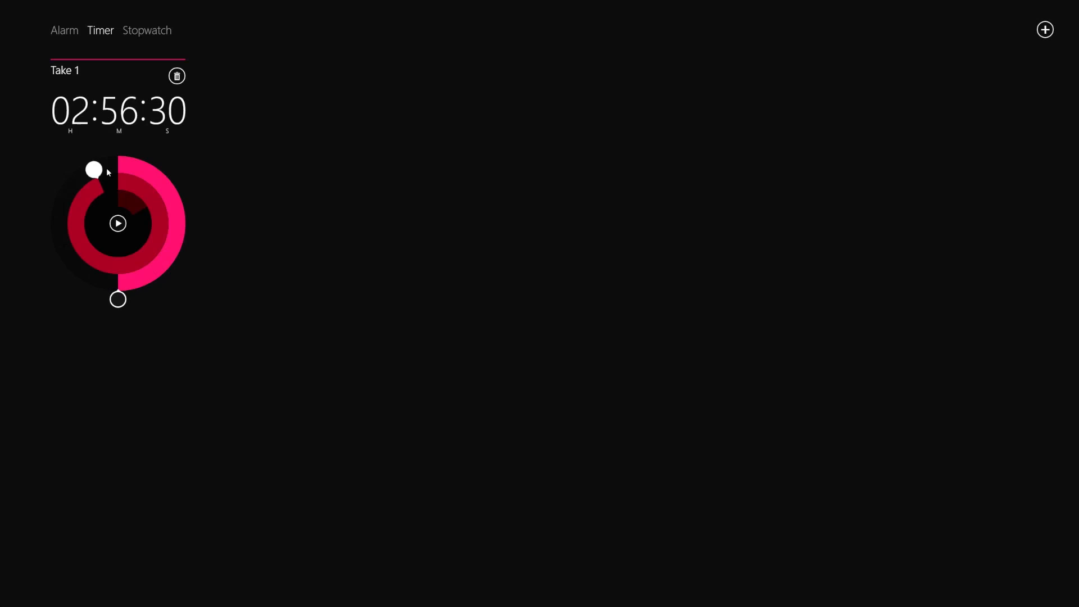
{"action": "left_click_drag", "start_coordinate": [93, 168], "coordinate": [60, 217]}
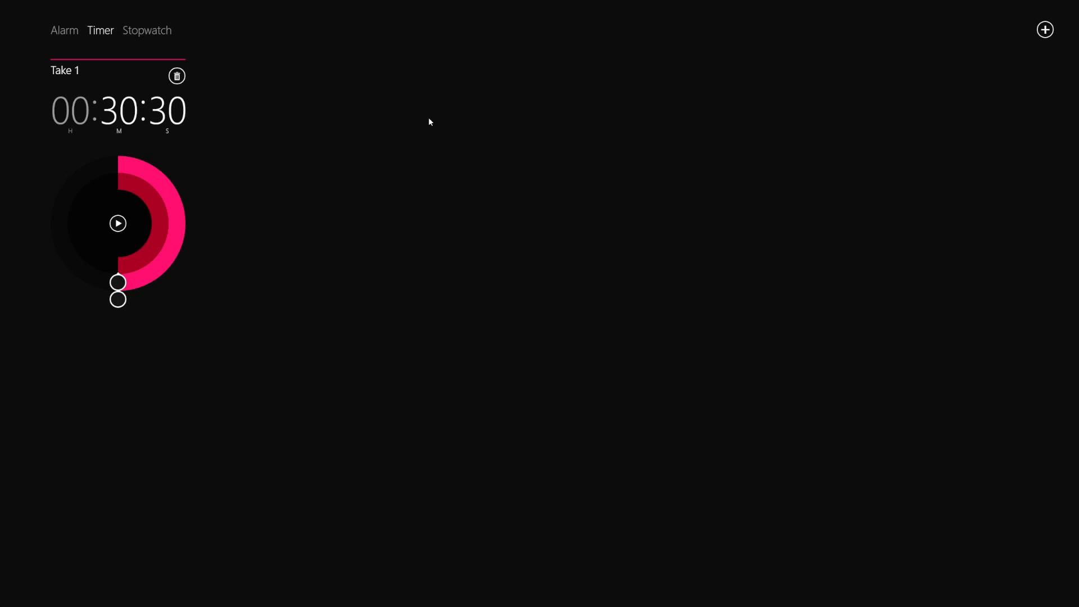
{"action": "left_click", "coordinate": [117, 223]}
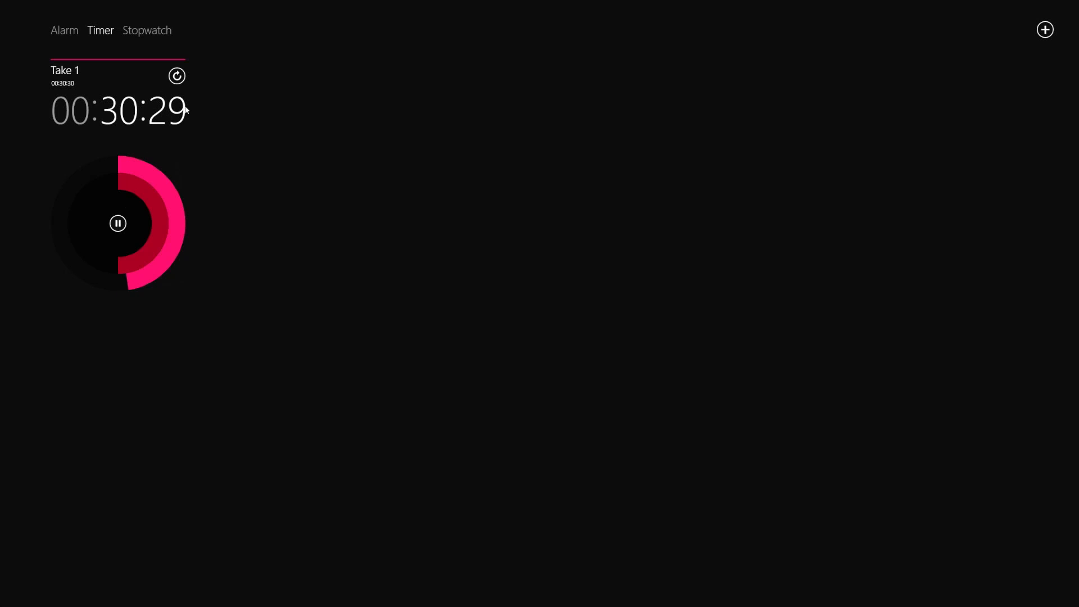
{"action": "left_click", "coordinate": [117, 224]}
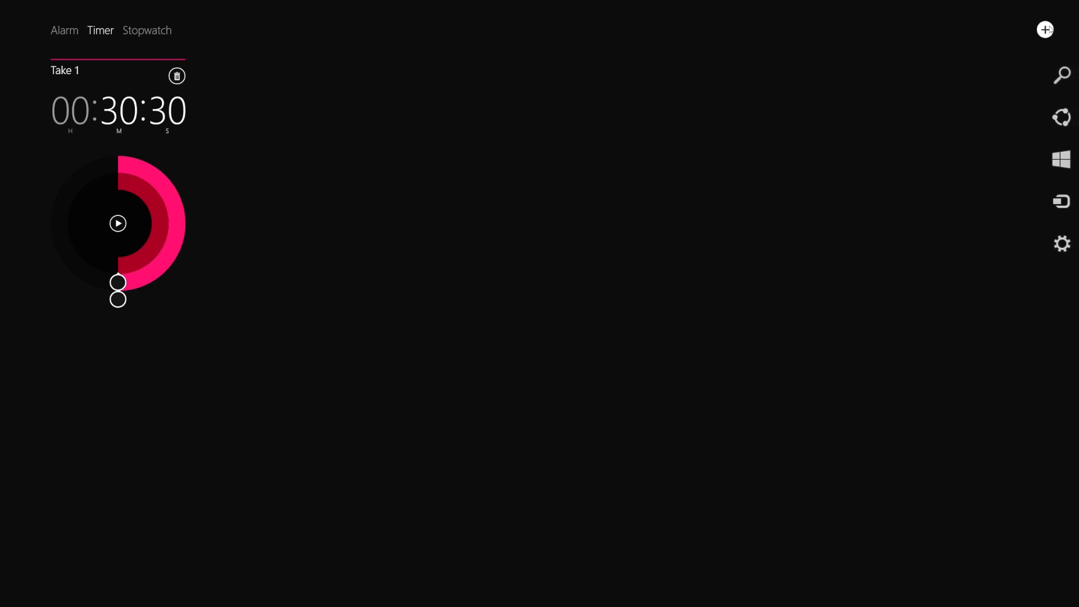
{"action": "left_click", "coordinate": [1045, 29]}
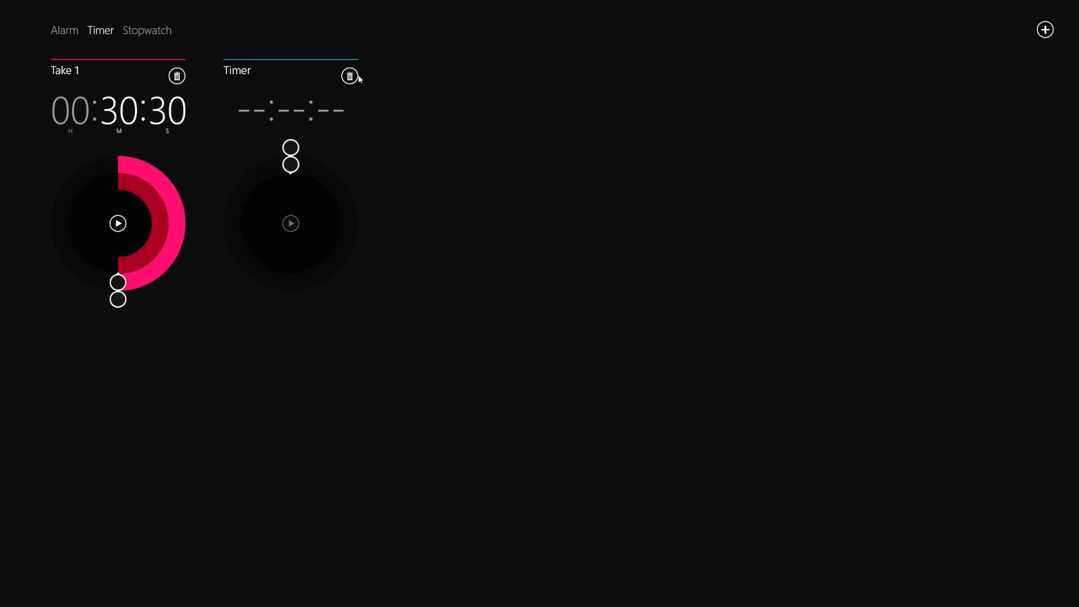
{"action": "left_click", "coordinate": [350, 76]}
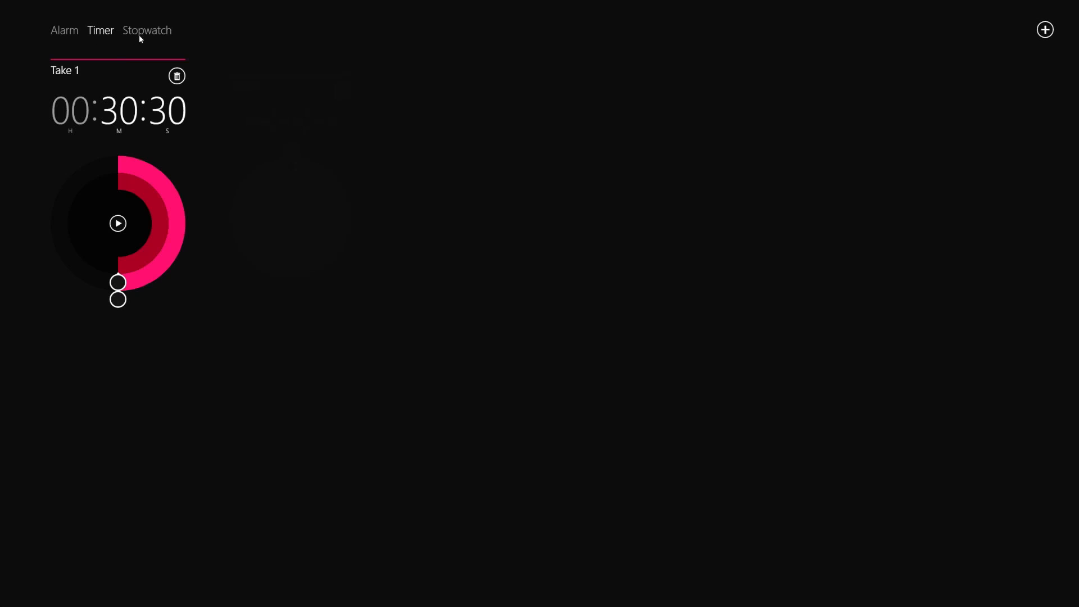
Run the stopwatch with laps, pause and reset it to zero, then show the Alarm tab.
{"action": "left_click", "coordinate": [147, 30]}
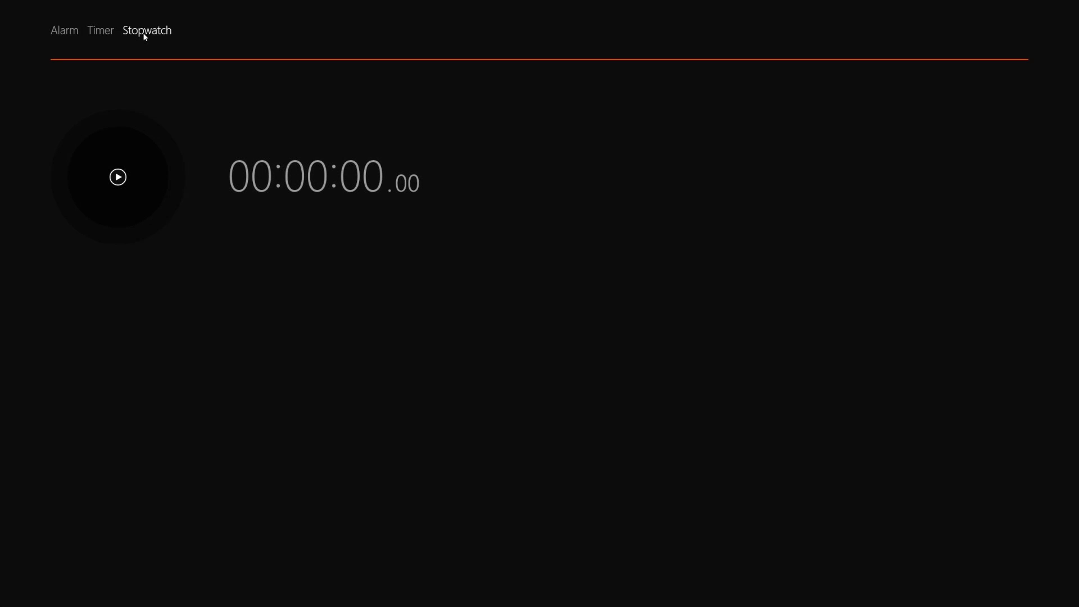
{"action": "left_click", "coordinate": [118, 177]}
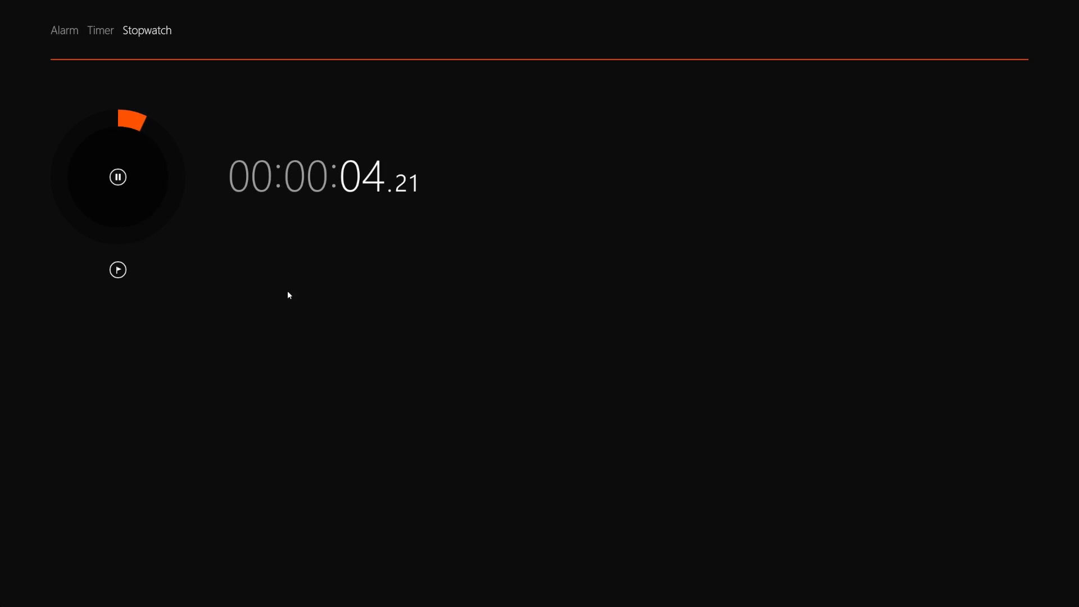
{"action": "mouse_move", "coordinate": [117, 270]}
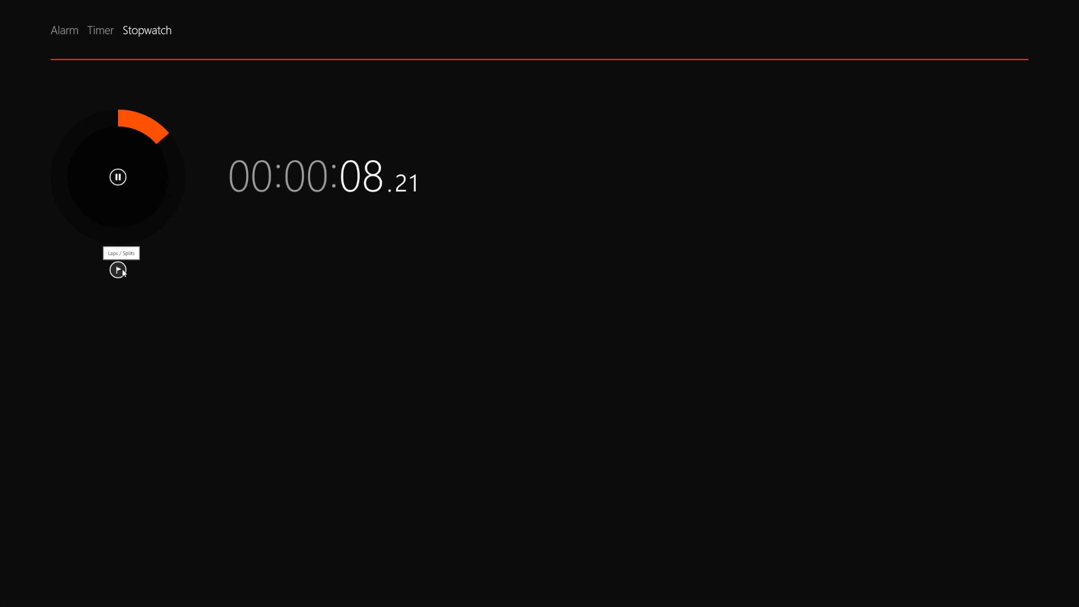
{"action": "left_click", "coordinate": [117, 270]}
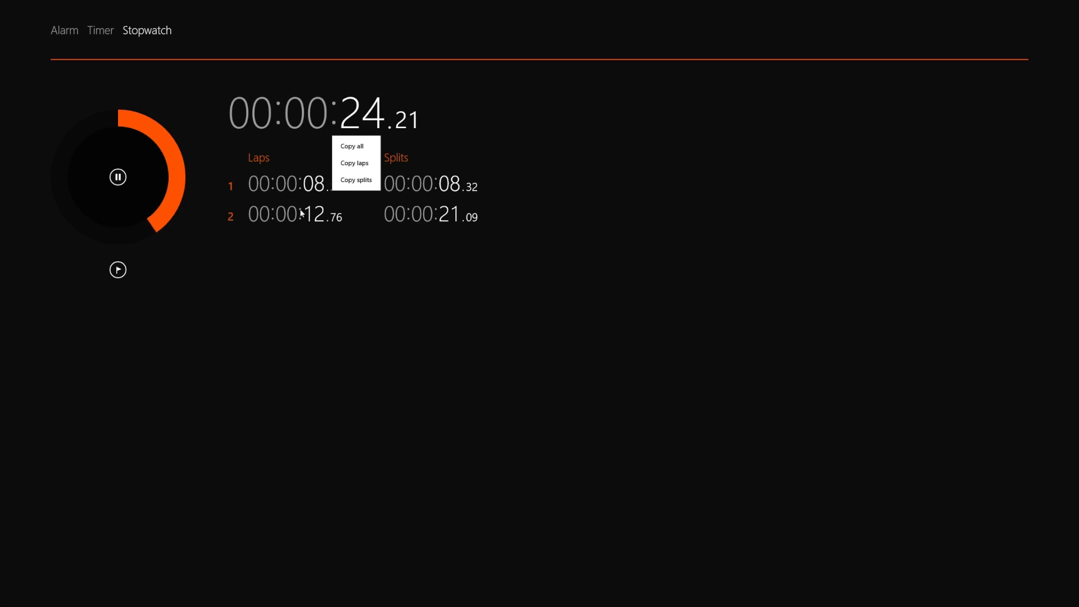
{"action": "mouse_move", "coordinate": [355, 251]}
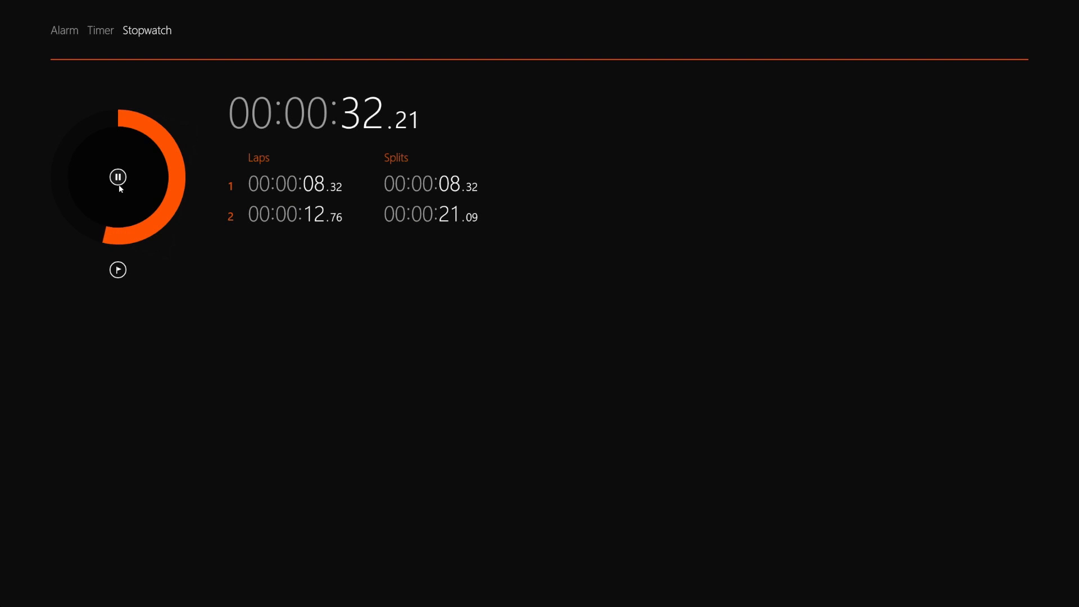
{"action": "left_click", "coordinate": [118, 177]}
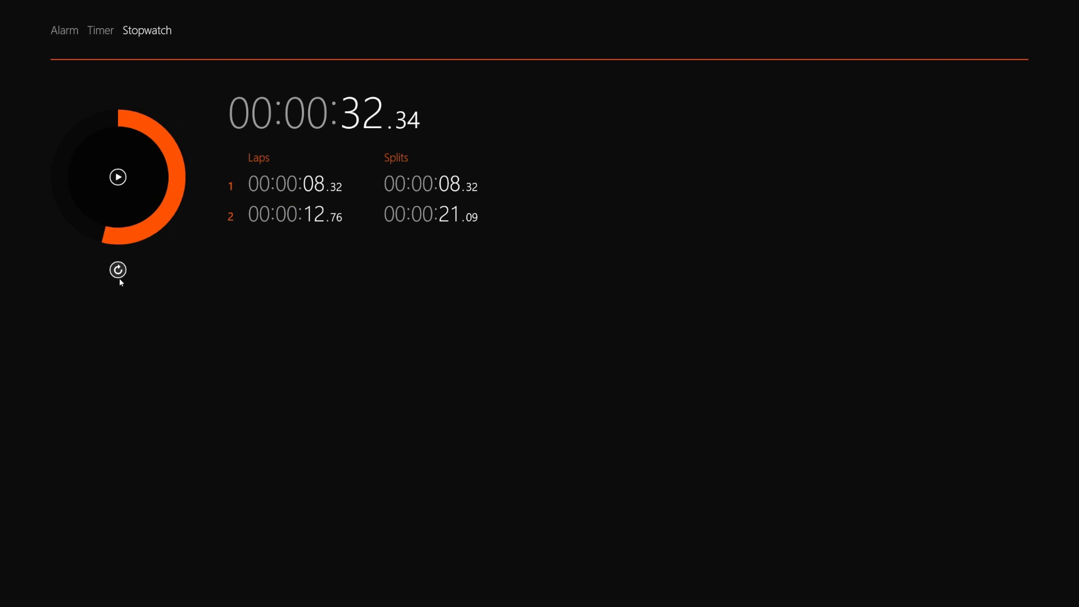
{"action": "left_click", "coordinate": [117, 269]}
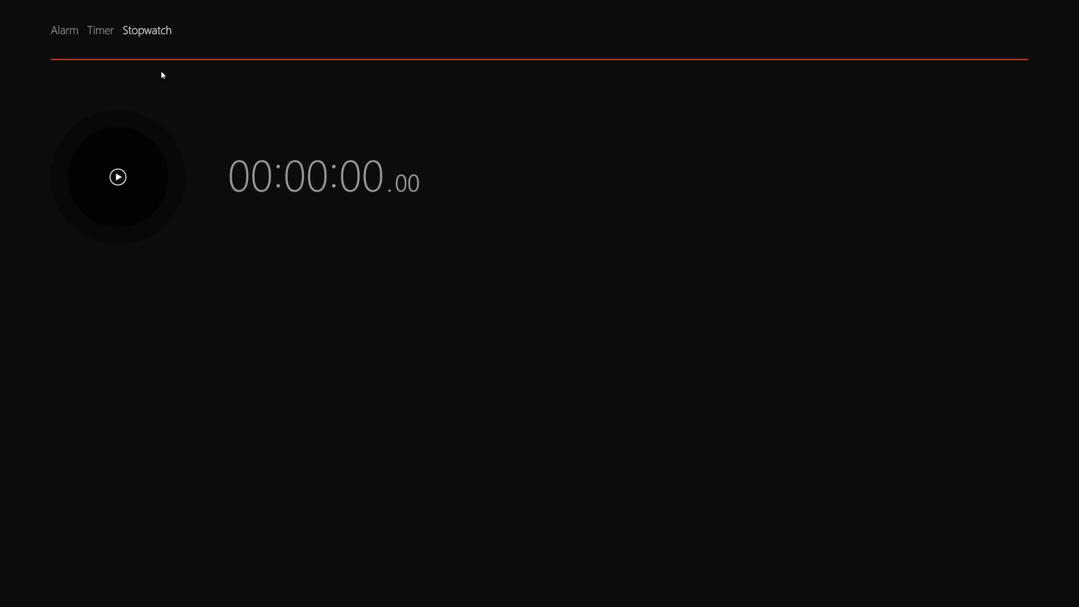
{"action": "mouse_move", "coordinate": [67, 29]}
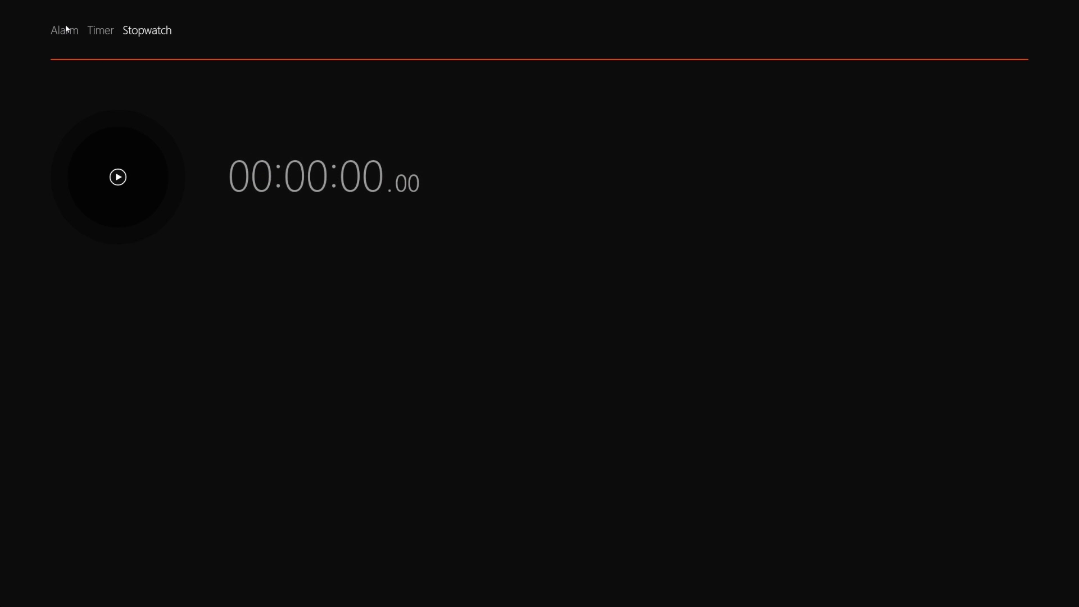
{"action": "left_click", "coordinate": [64, 31]}
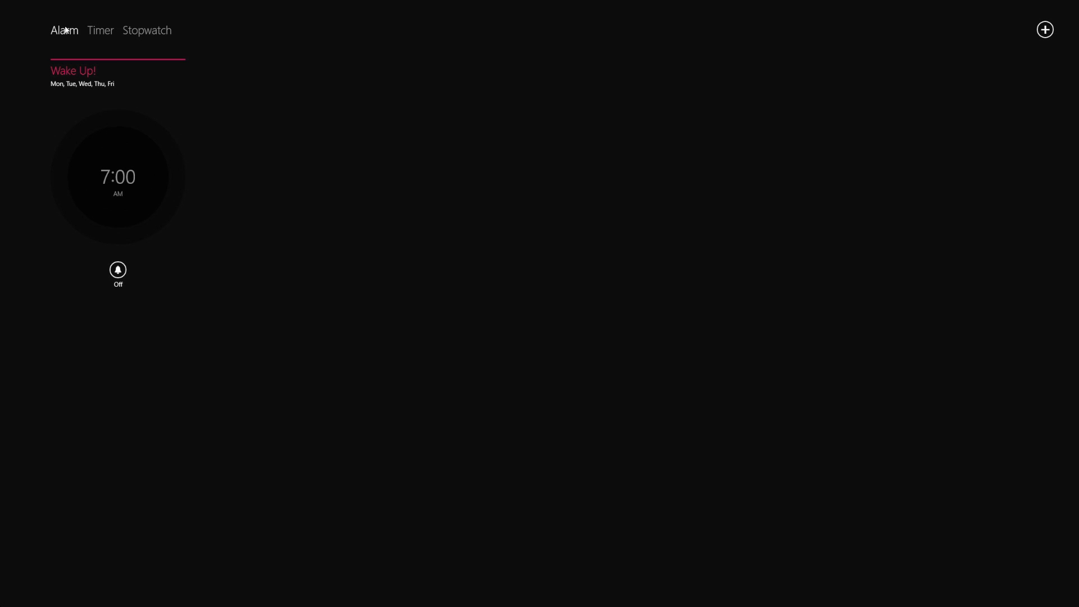